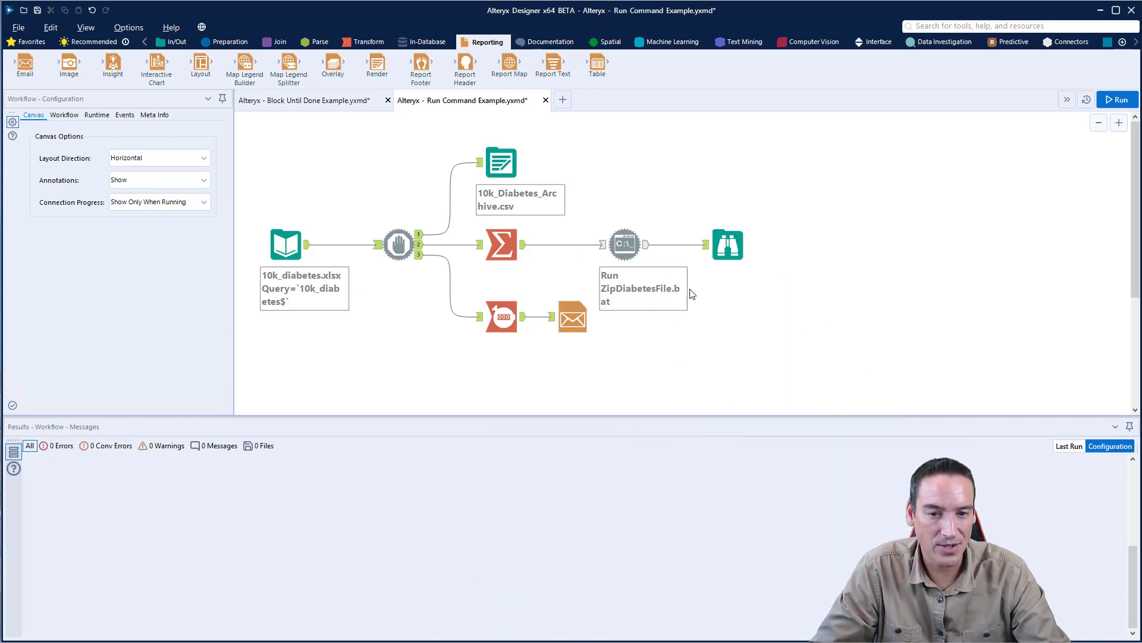
- Show the Run Command tool's configuration running ZipDiabetesFile.bat from the 7-Zip directory
click(625, 244)
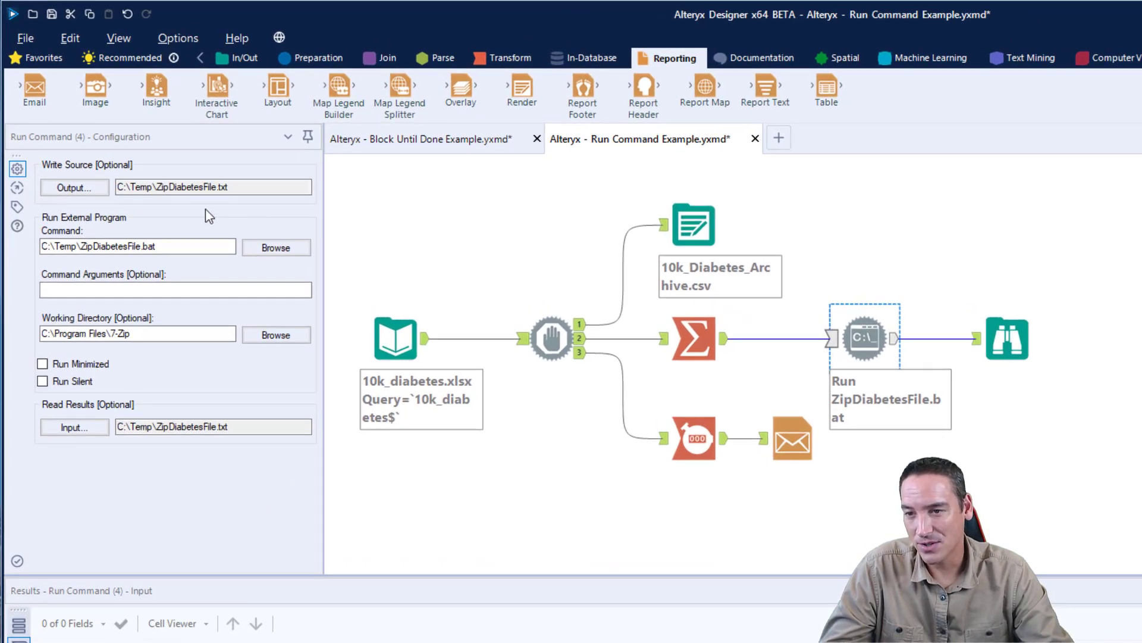
mouse_move(100, 179)
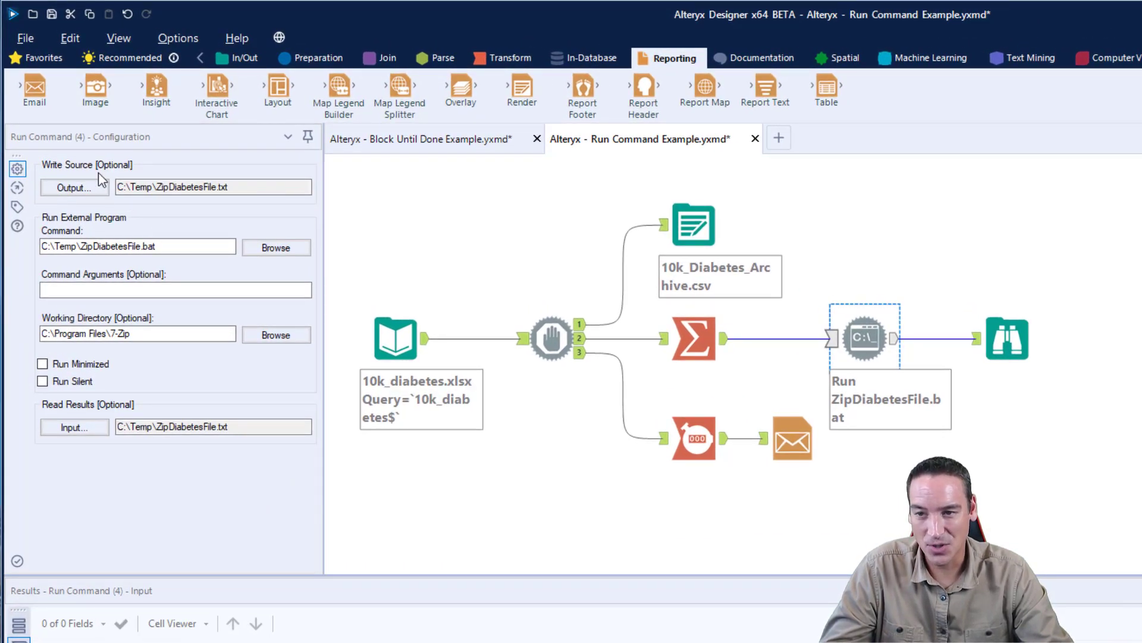
mouse_move(79, 419)
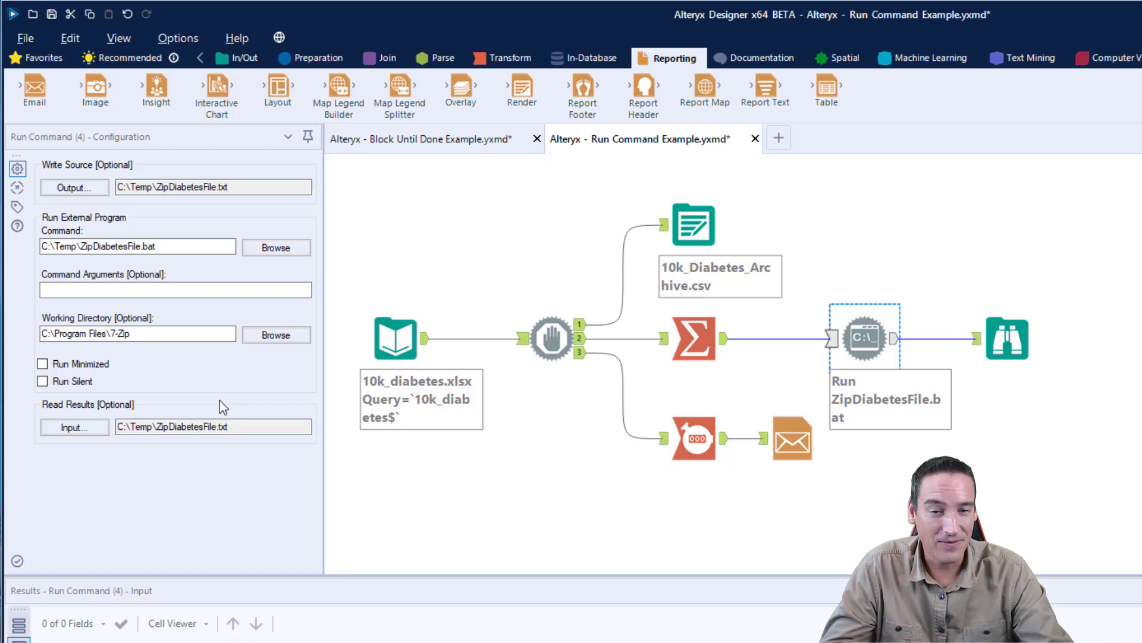
mouse_move(713, 397)
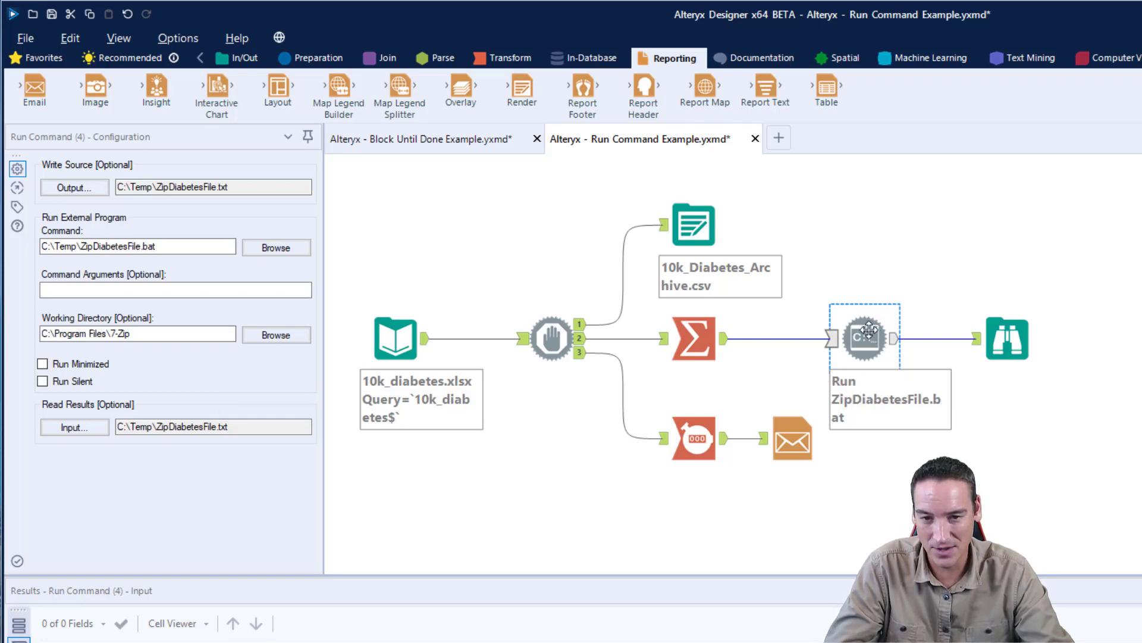
click(775, 339)
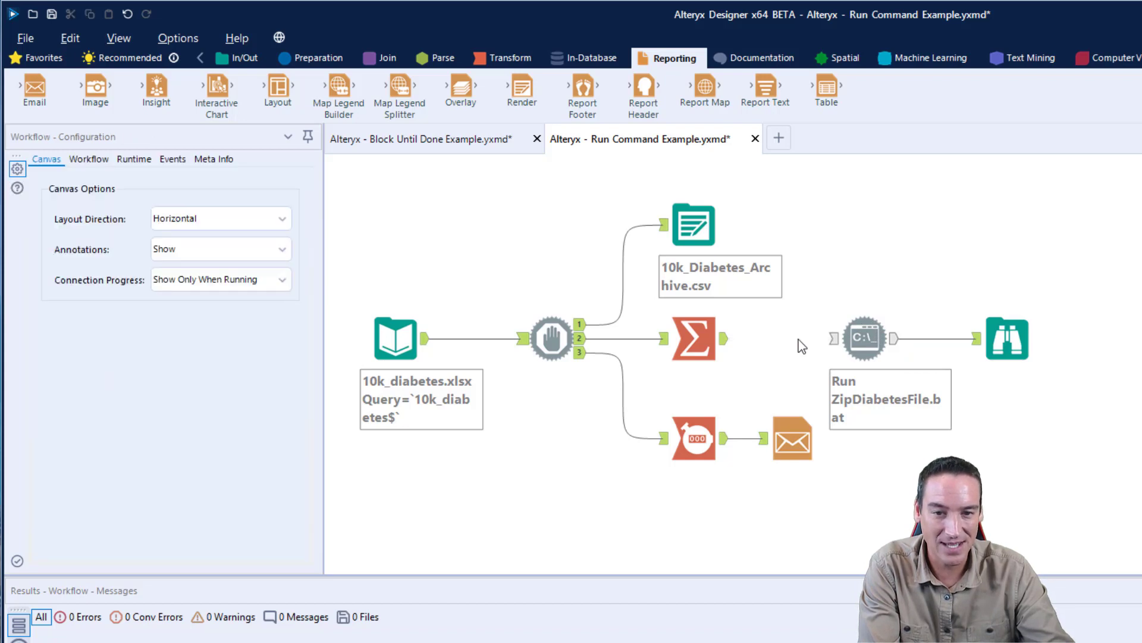
click(864, 336)
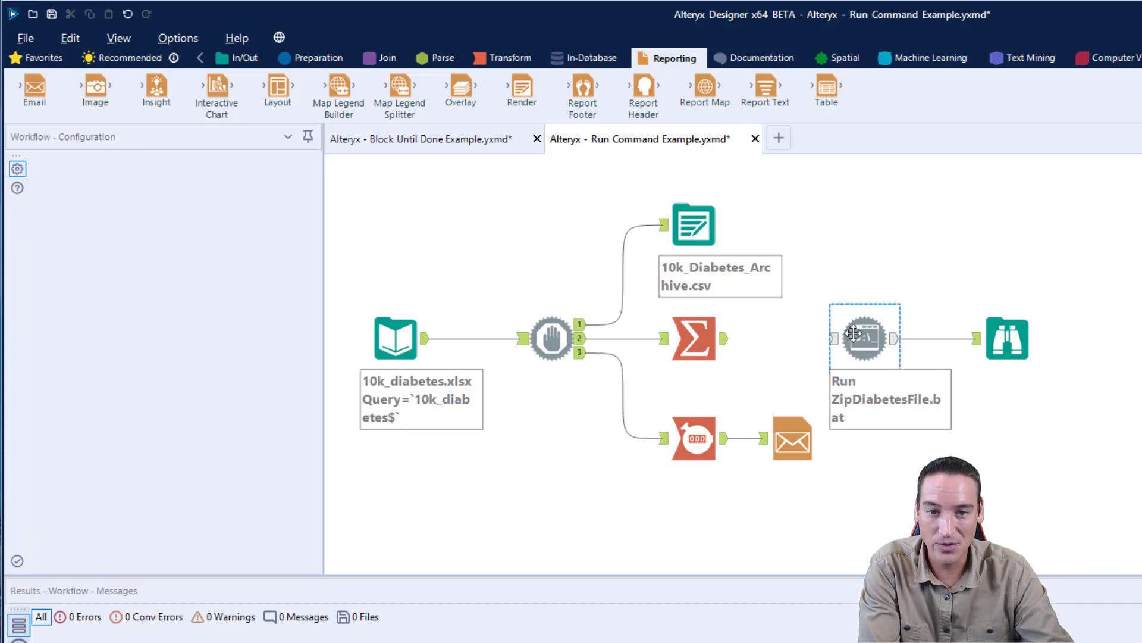
click(865, 337)
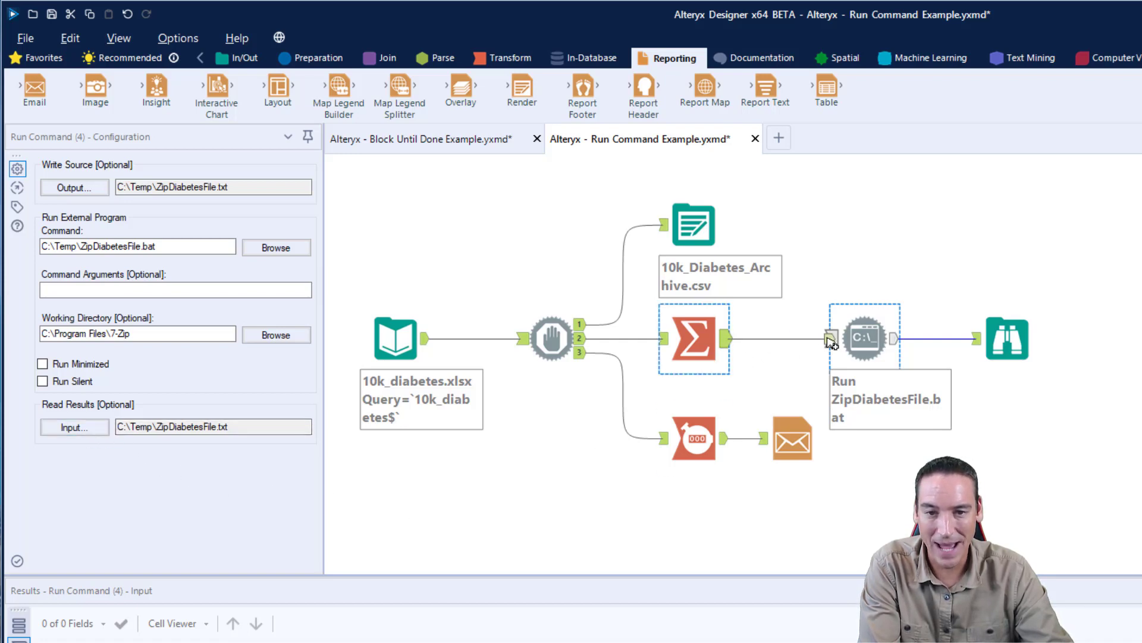
click(940, 339)
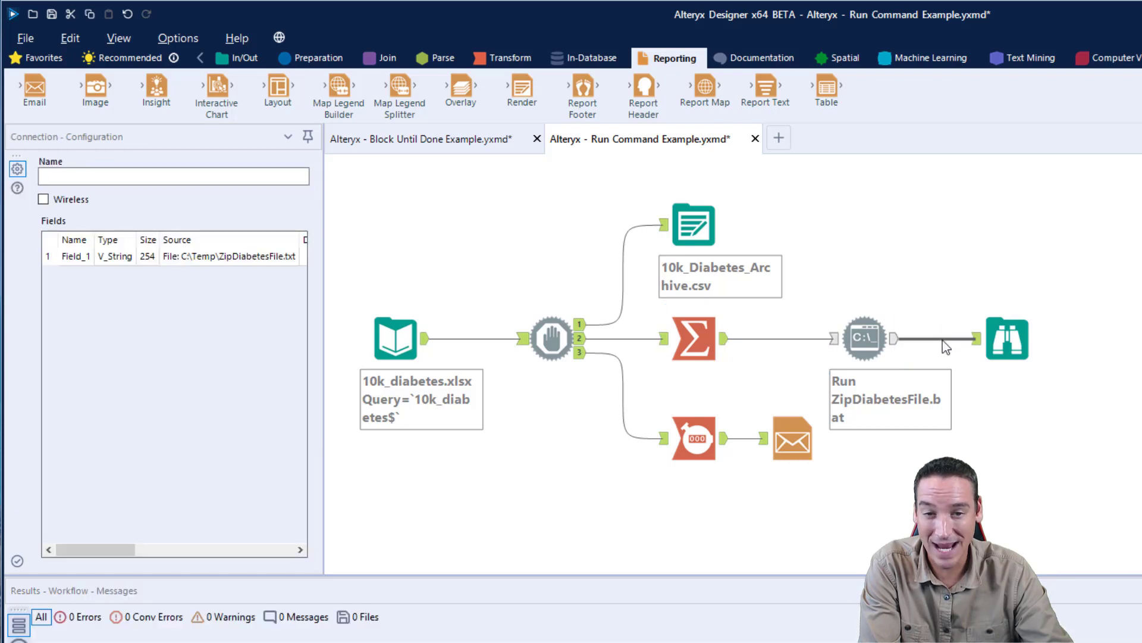
click(865, 338)
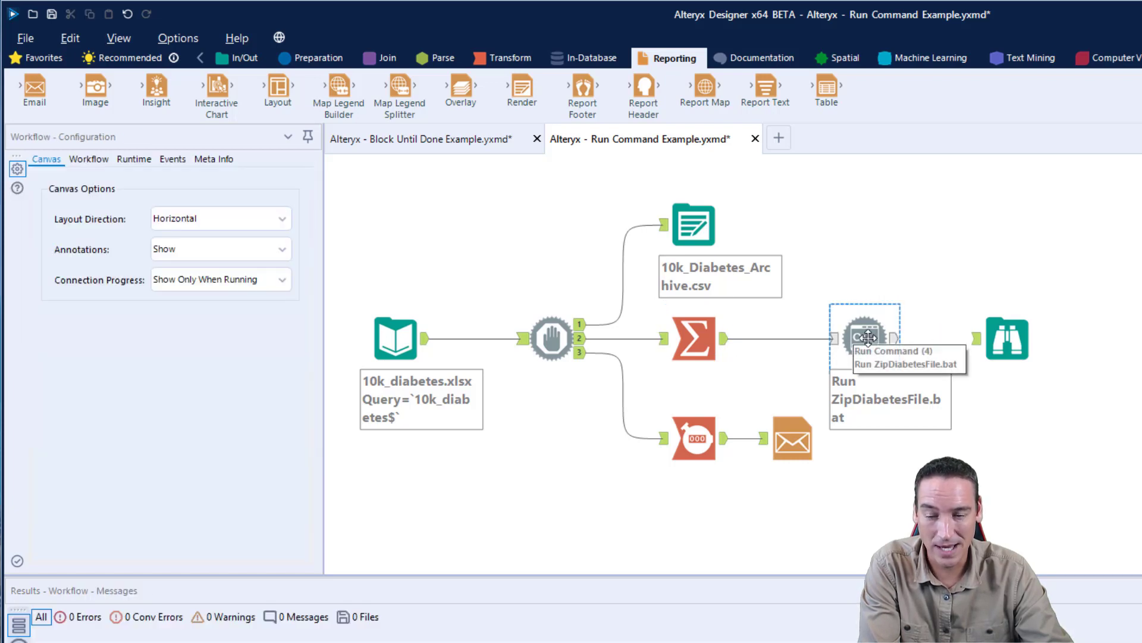
click(865, 336)
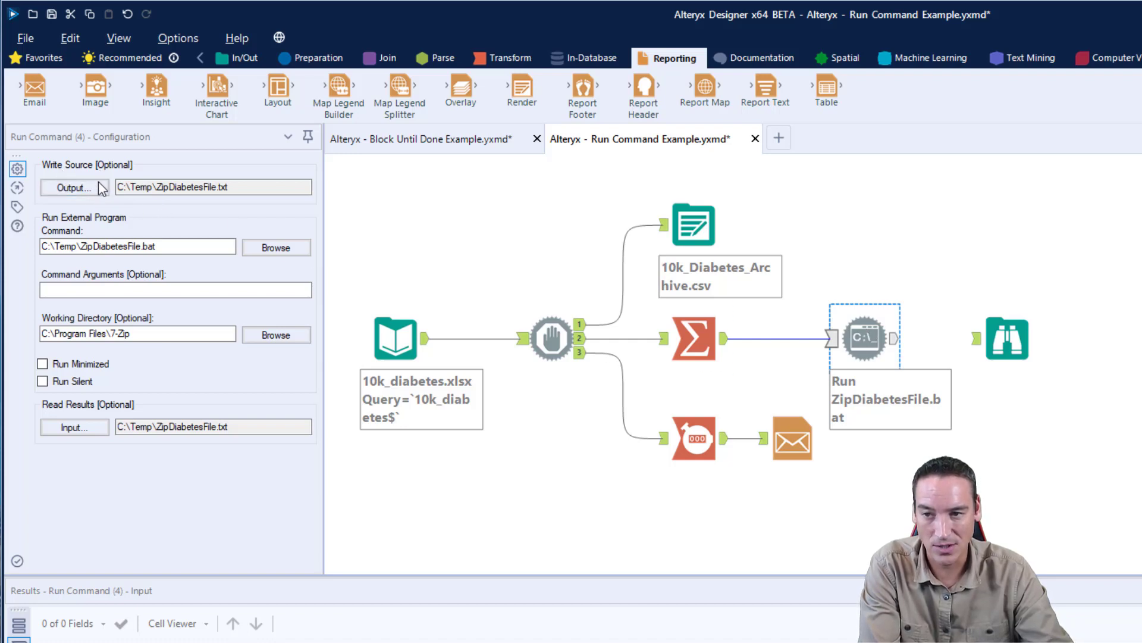
mouse_move(900, 357)
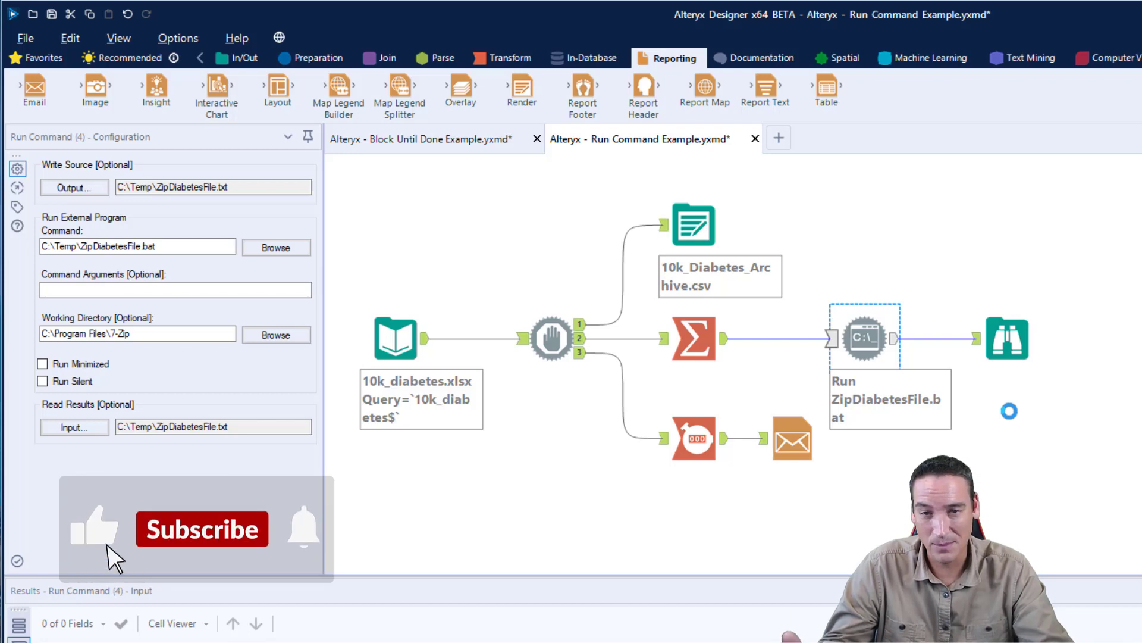
click(202, 528)
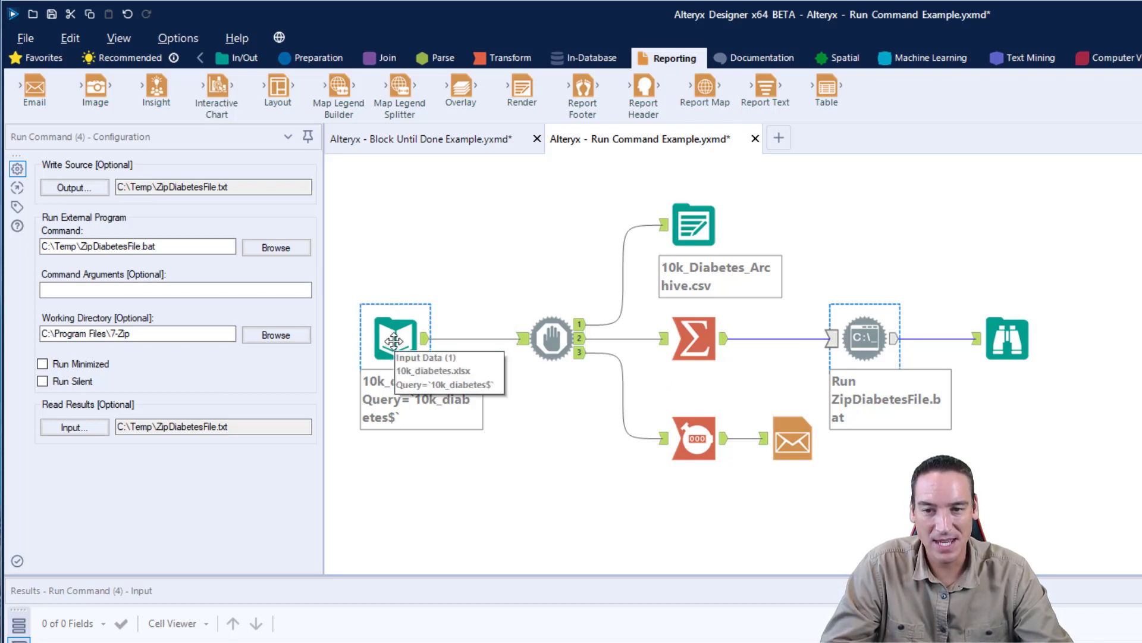
click(395, 337)
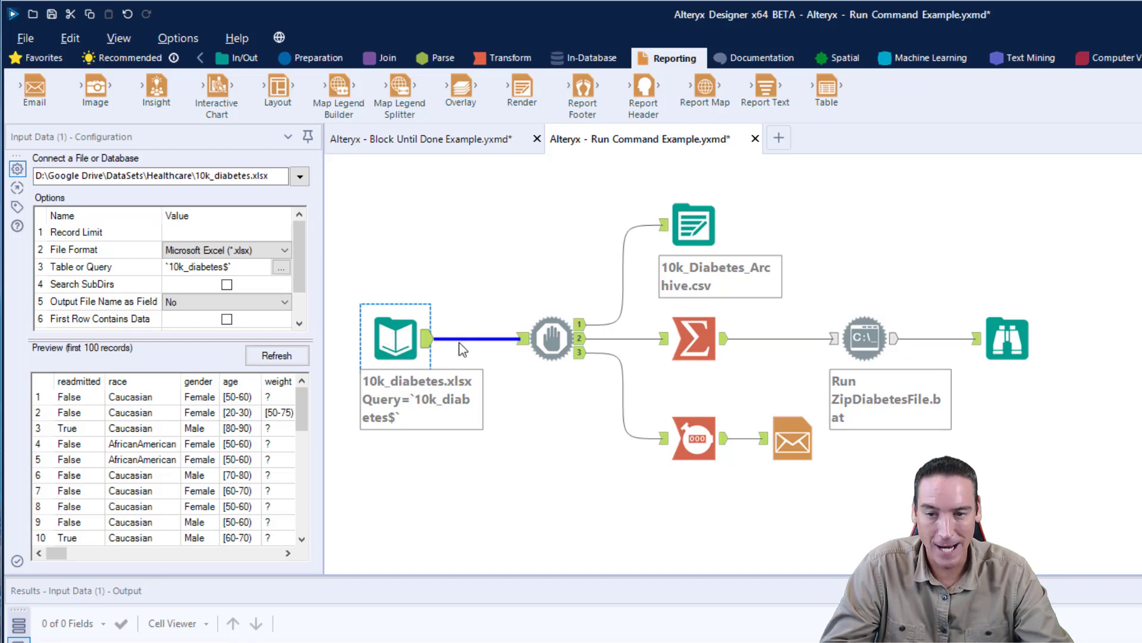
click(551, 337)
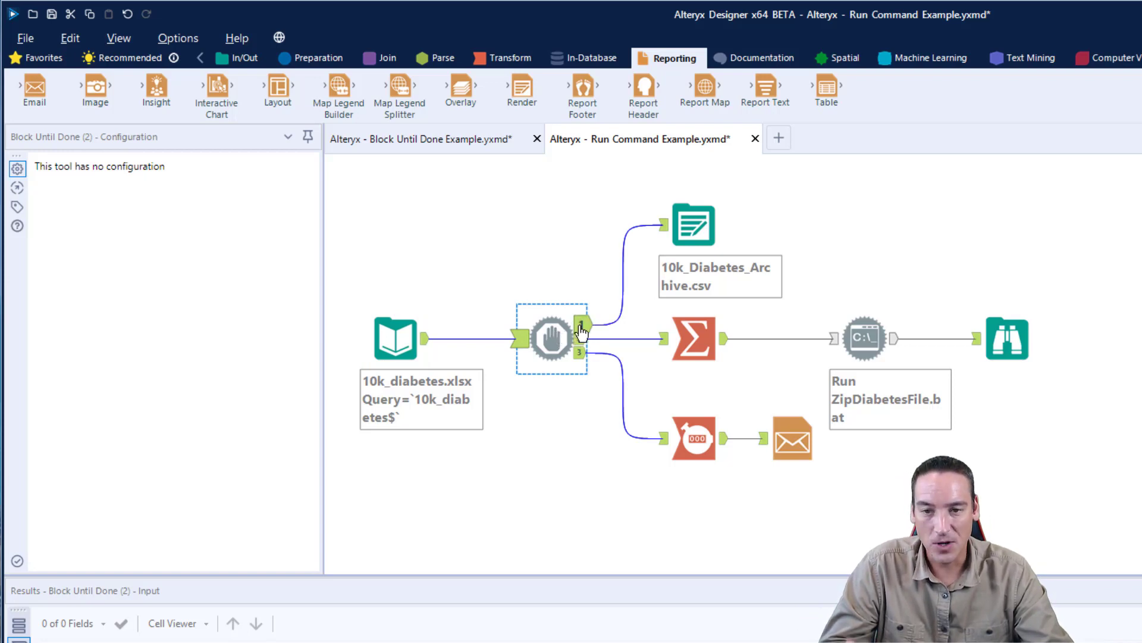
click(693, 224)
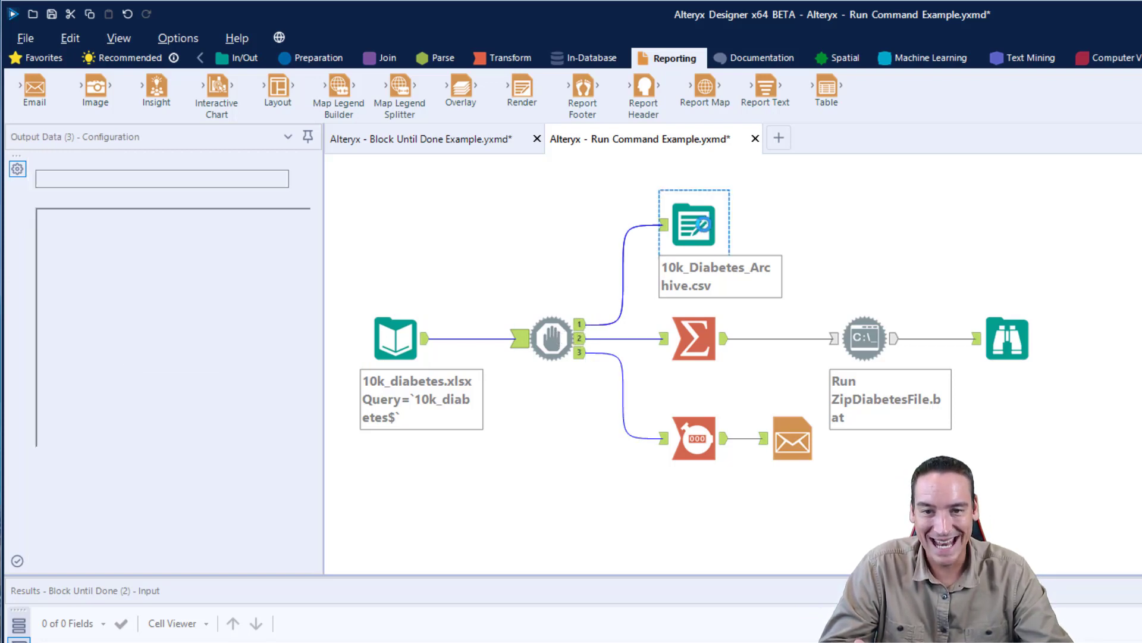
click(692, 224)
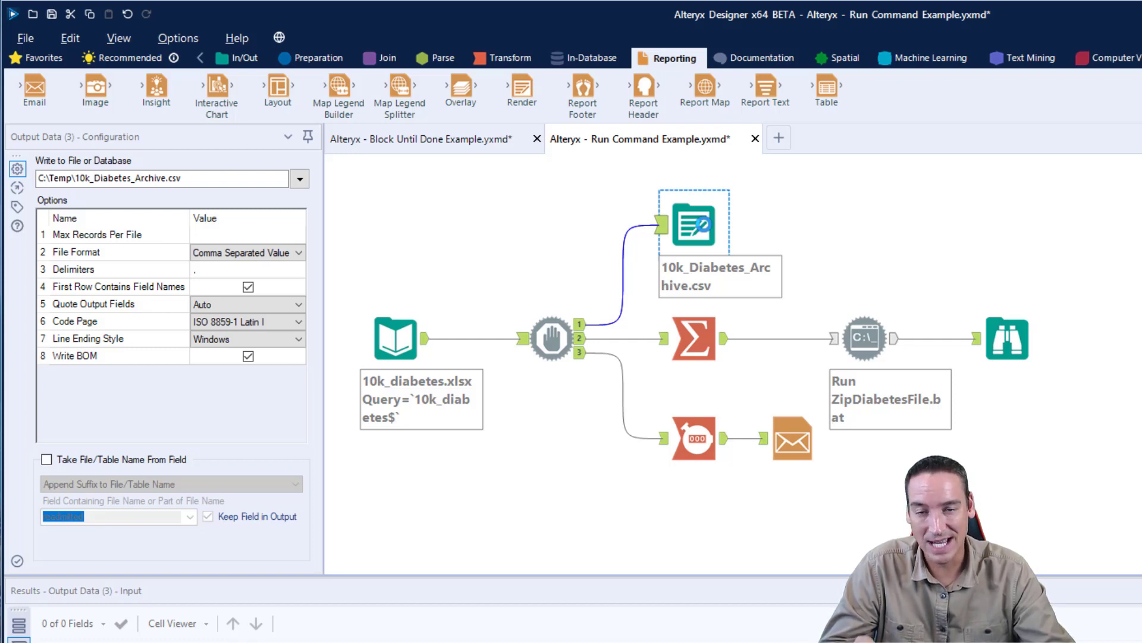
click(551, 337)
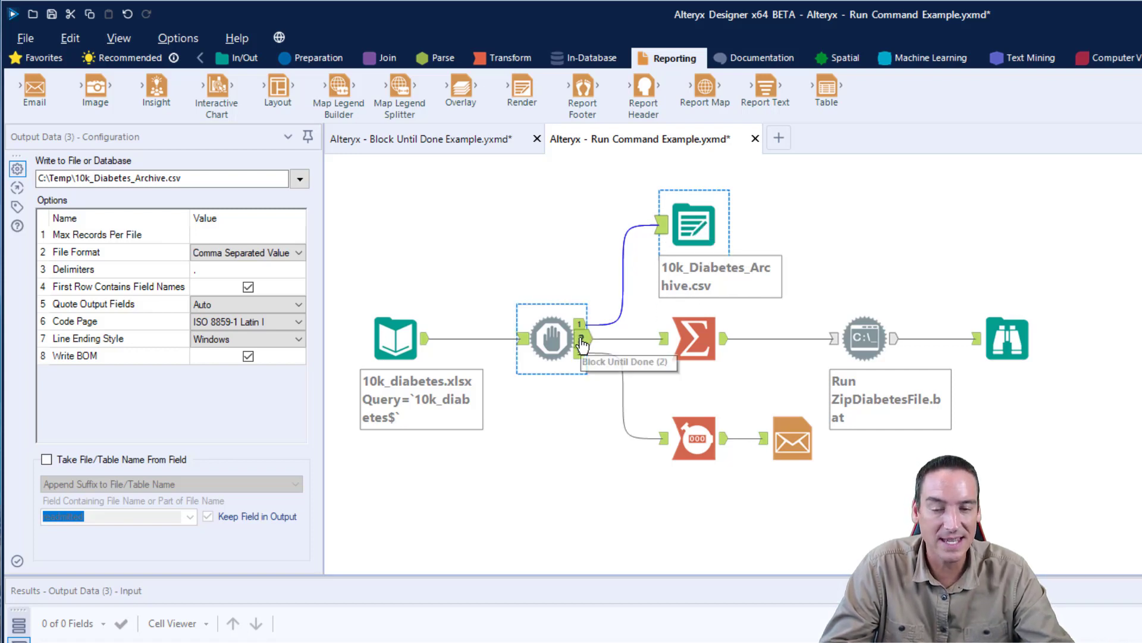
click(693, 337)
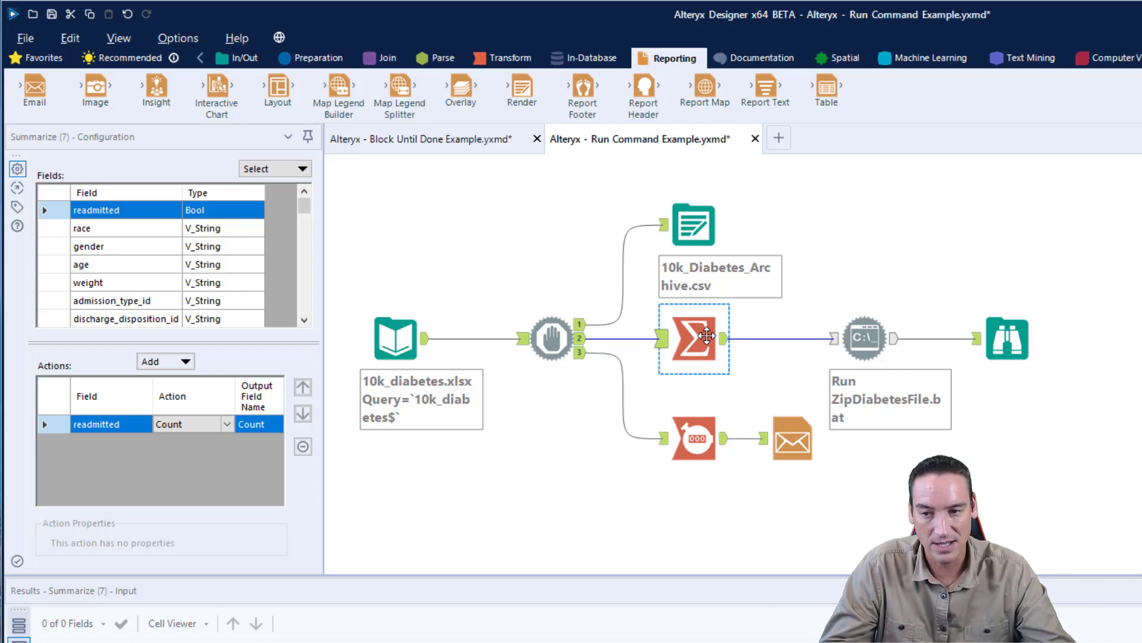
mouse_move(771, 357)
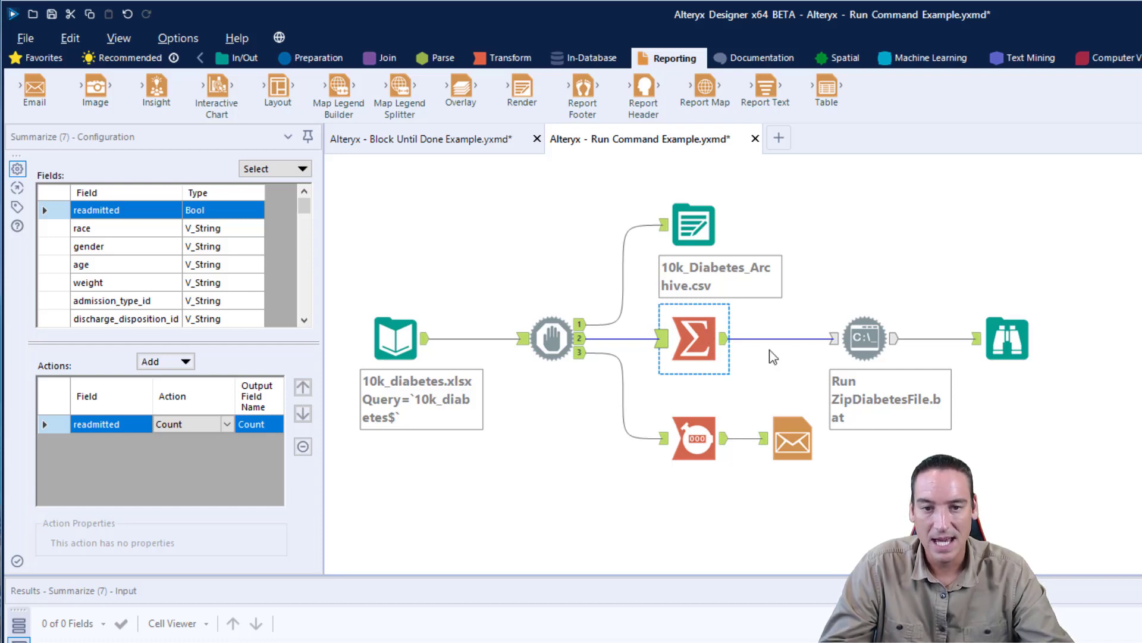
click(864, 338)
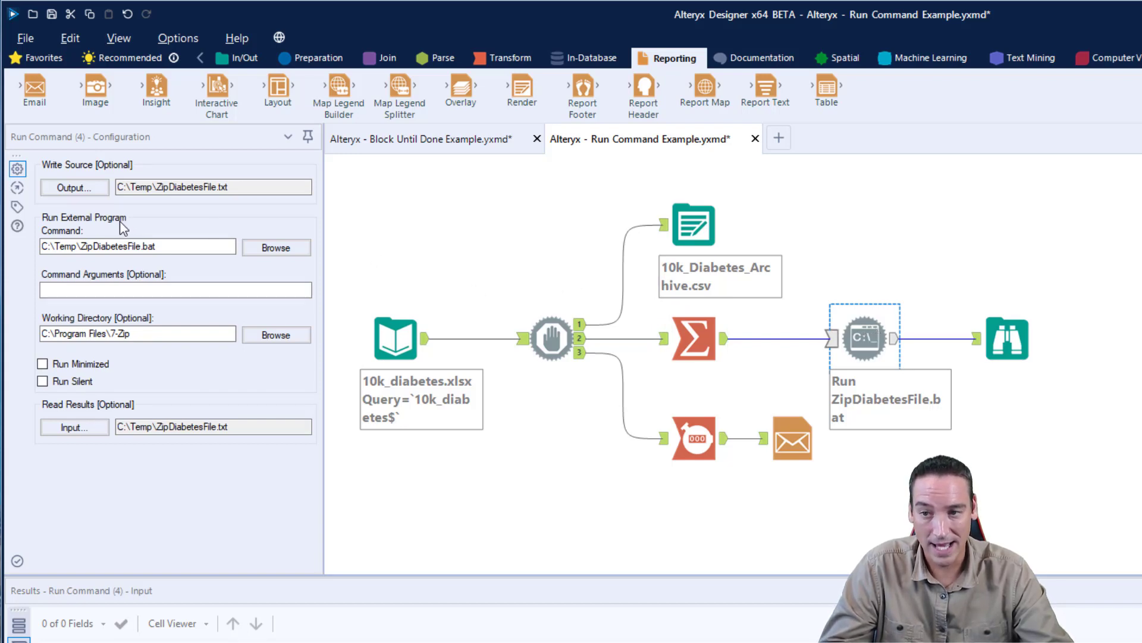
click(138, 247)
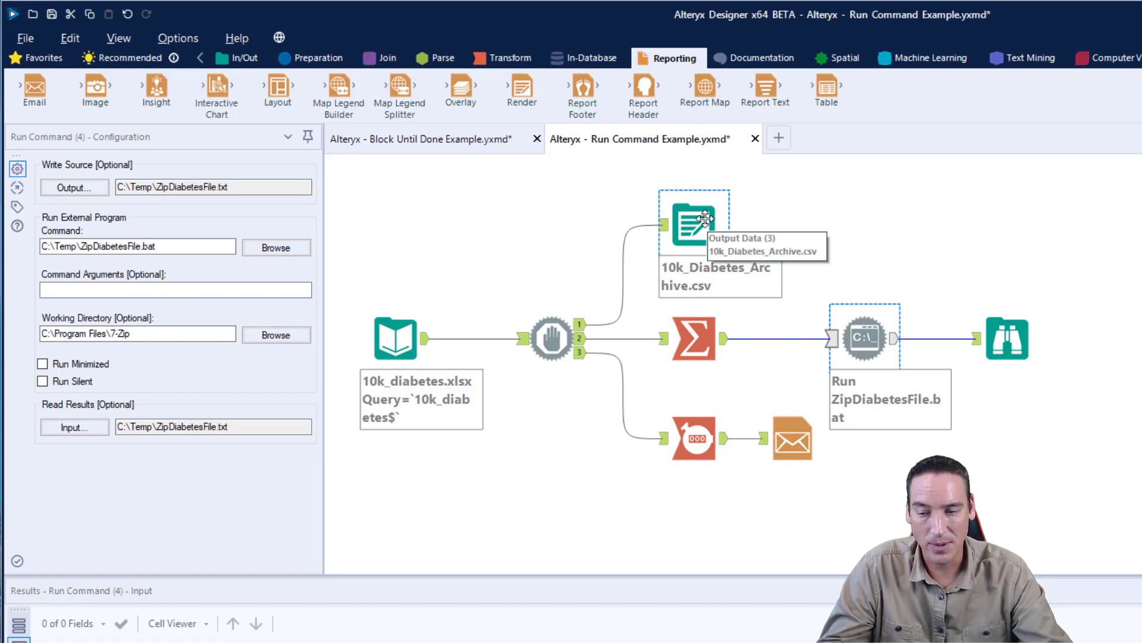
mouse_move(529, 278)
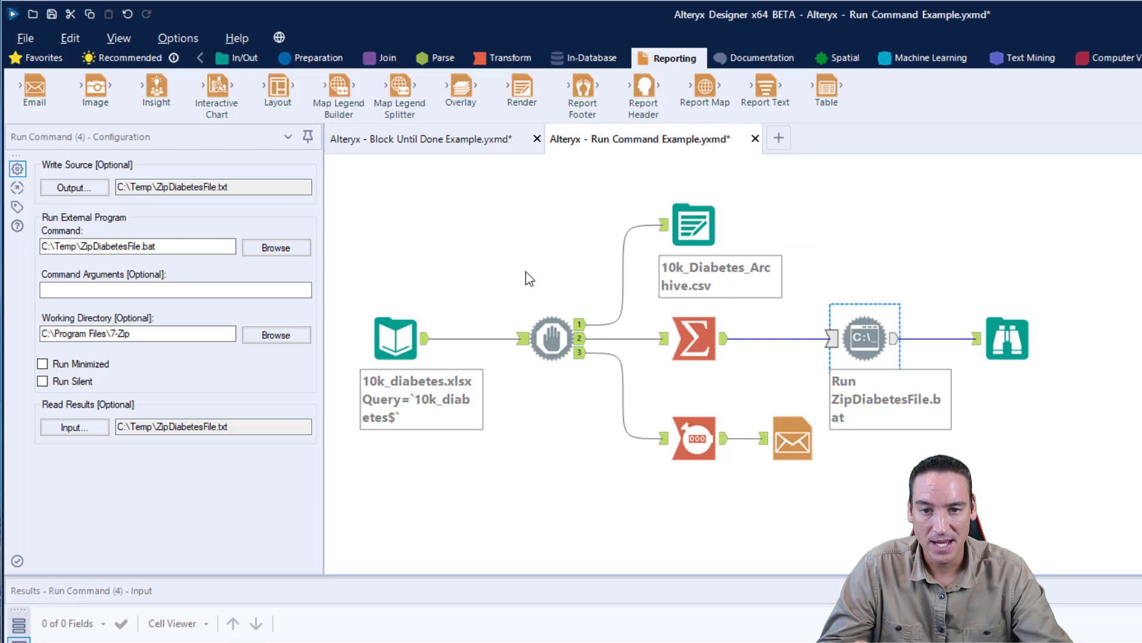
mouse_move(864, 335)
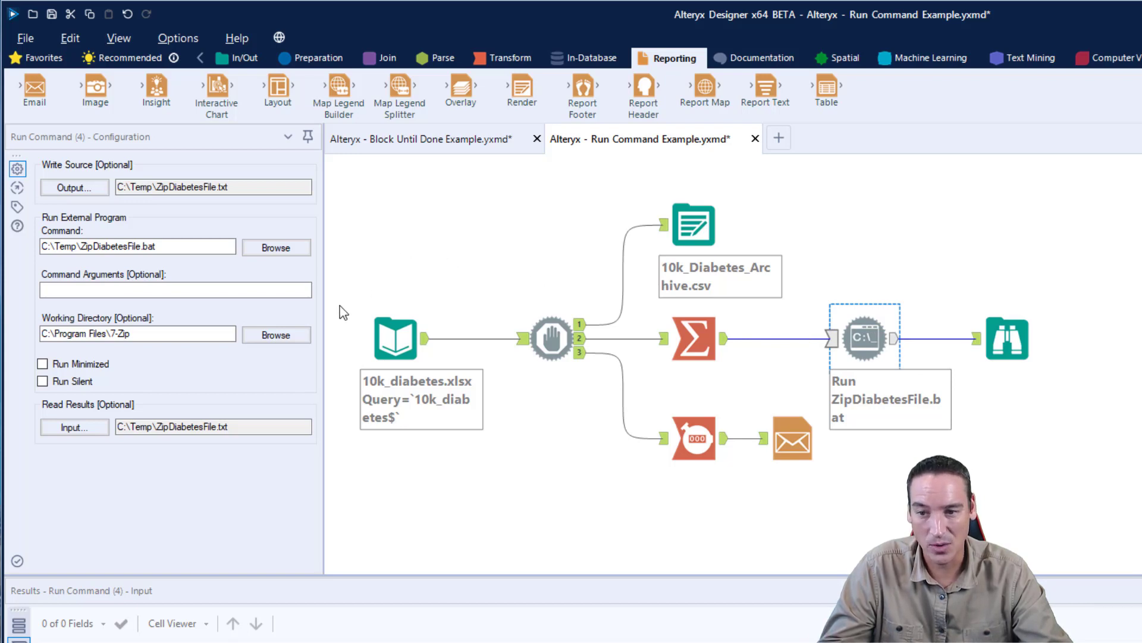
- Select the ZipDiabetesFile.txt read-results path, then show the batch-running step's settings
click(212, 426)
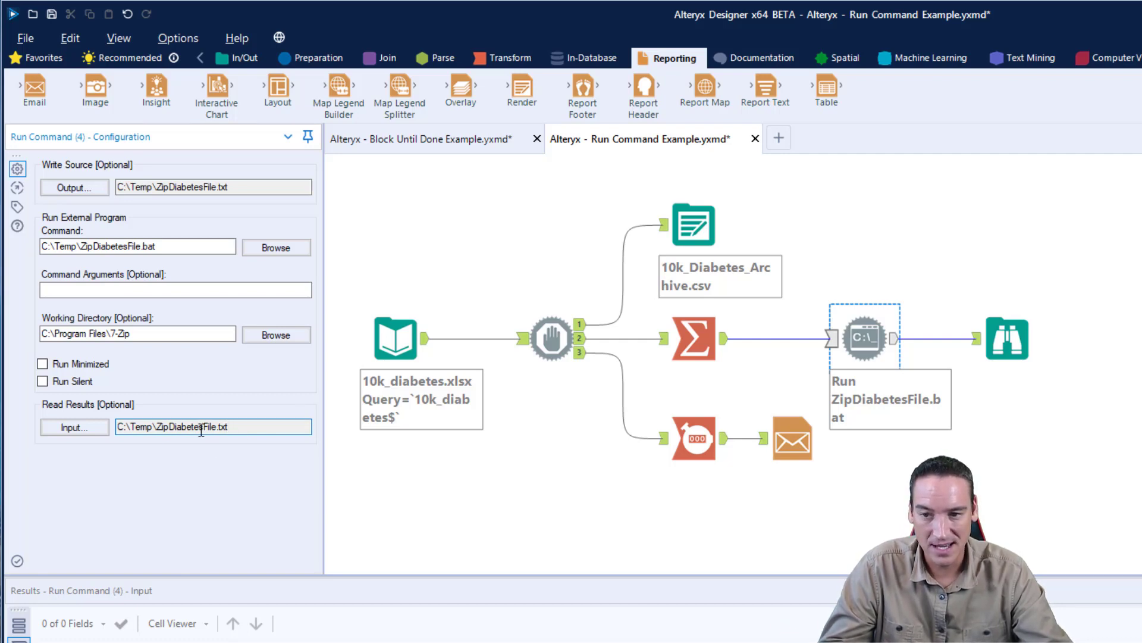
click(212, 426)
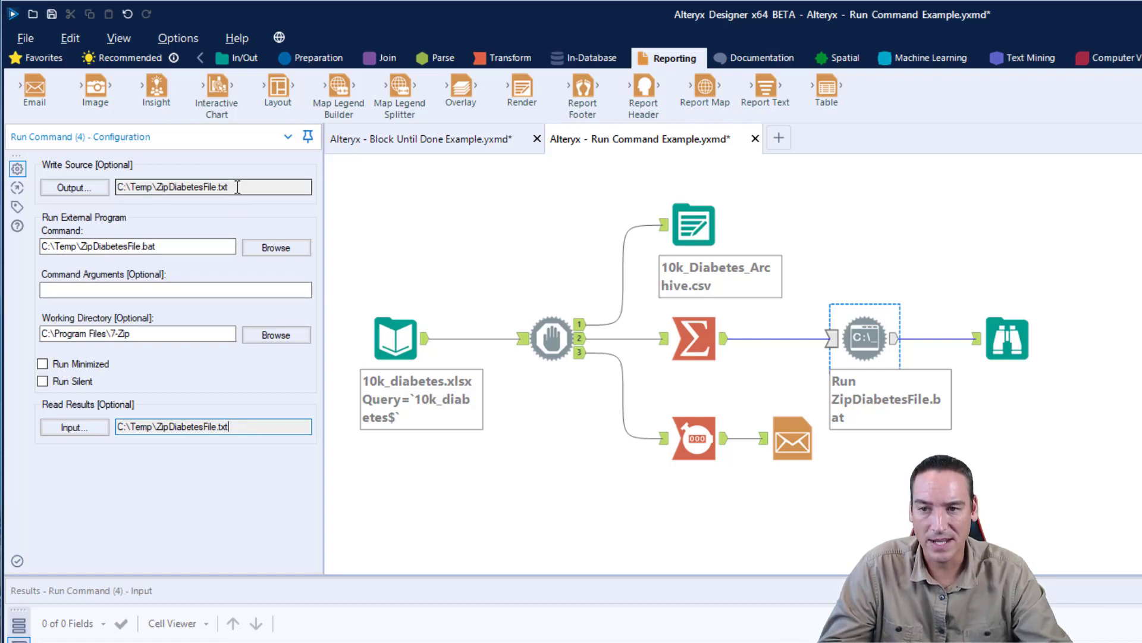
triple_click(175, 426)
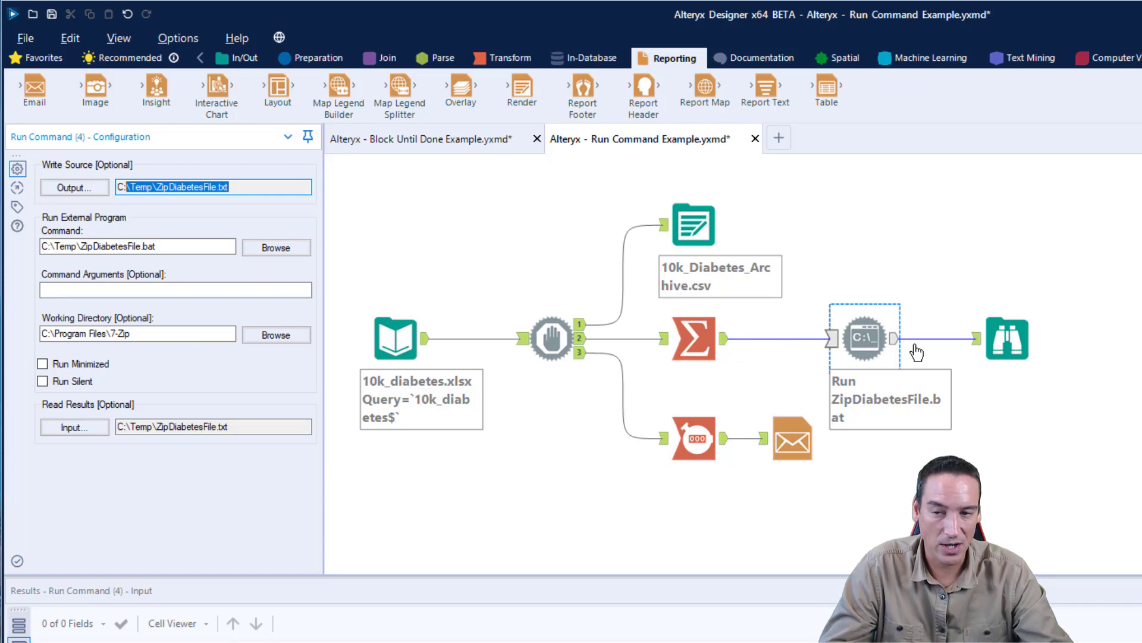
click(1008, 337)
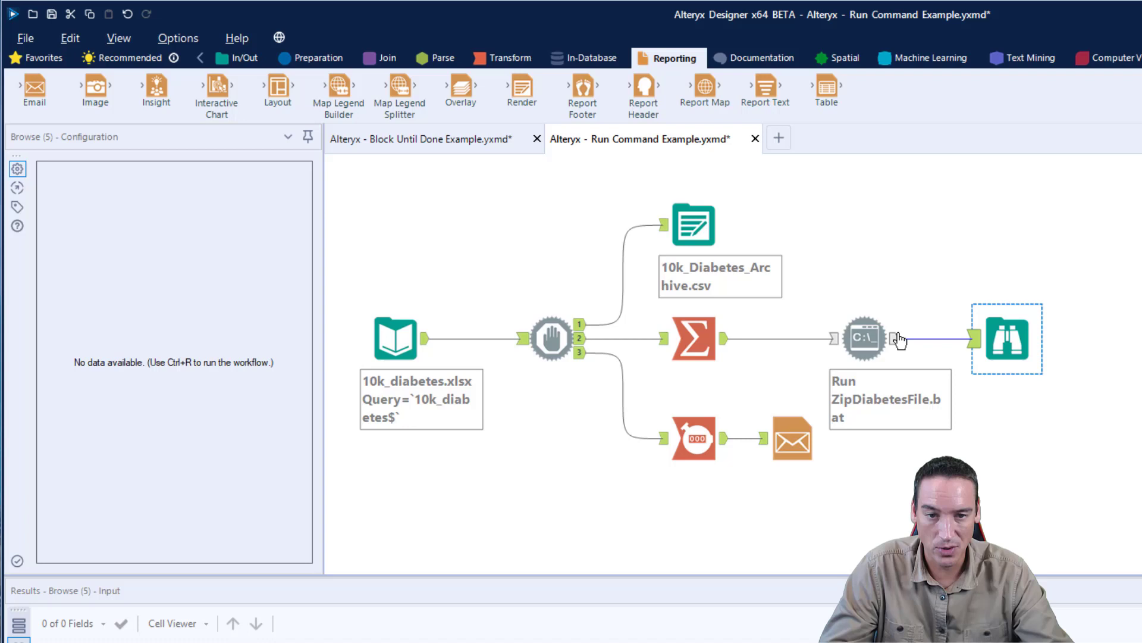
click(864, 337)
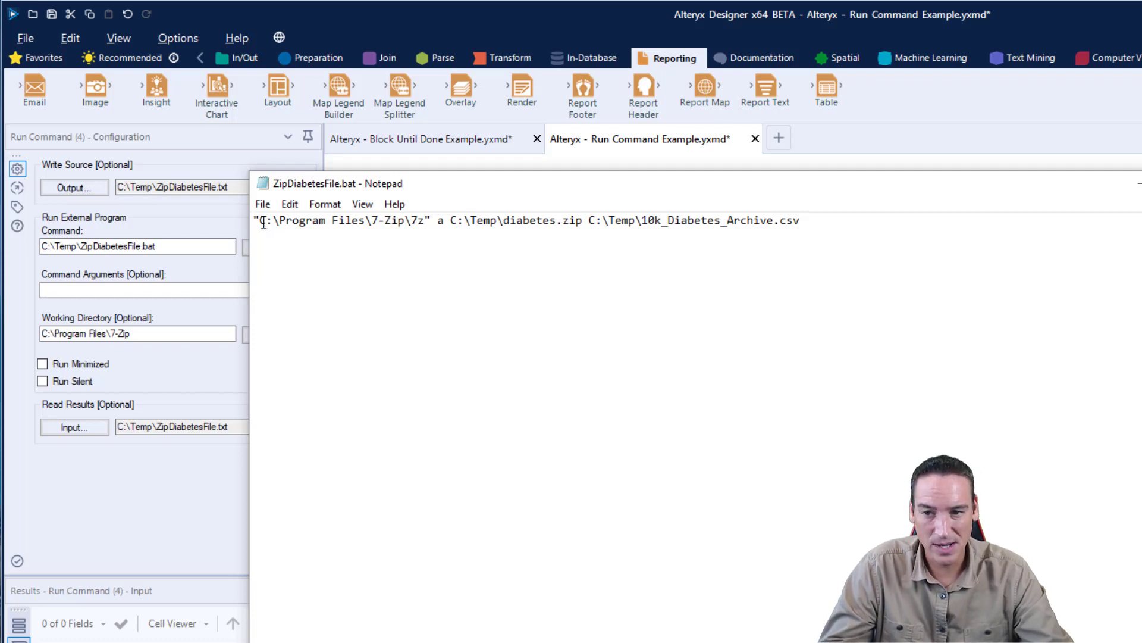
- Highlight the 7-Zip program path under Program Files in the batch command
drag(260, 220, 413, 220)
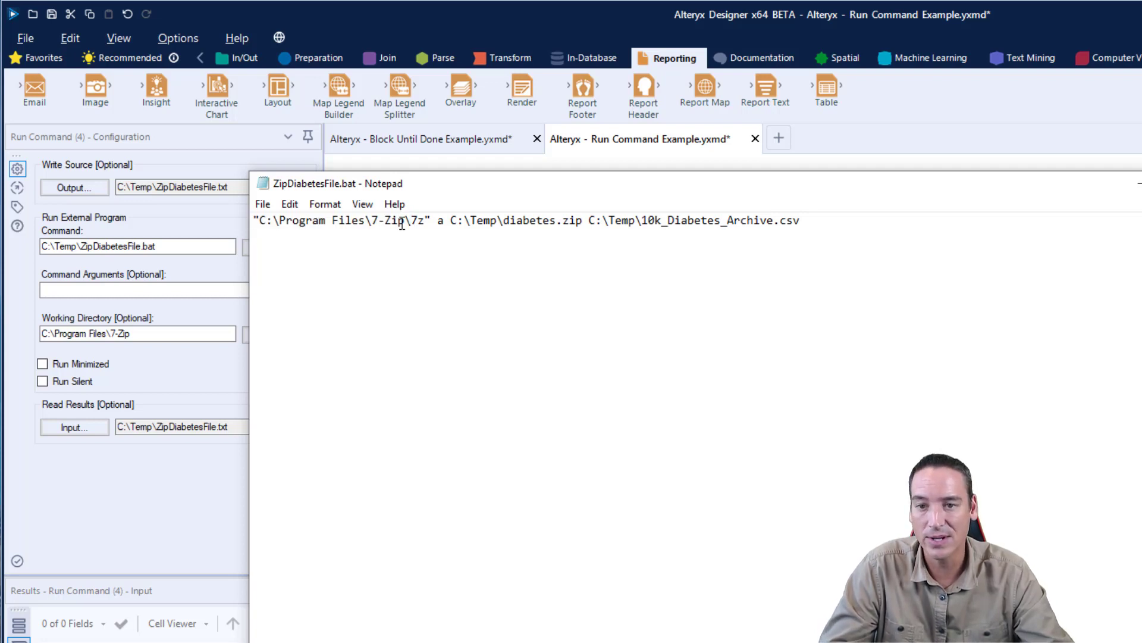
double_click(283, 220)
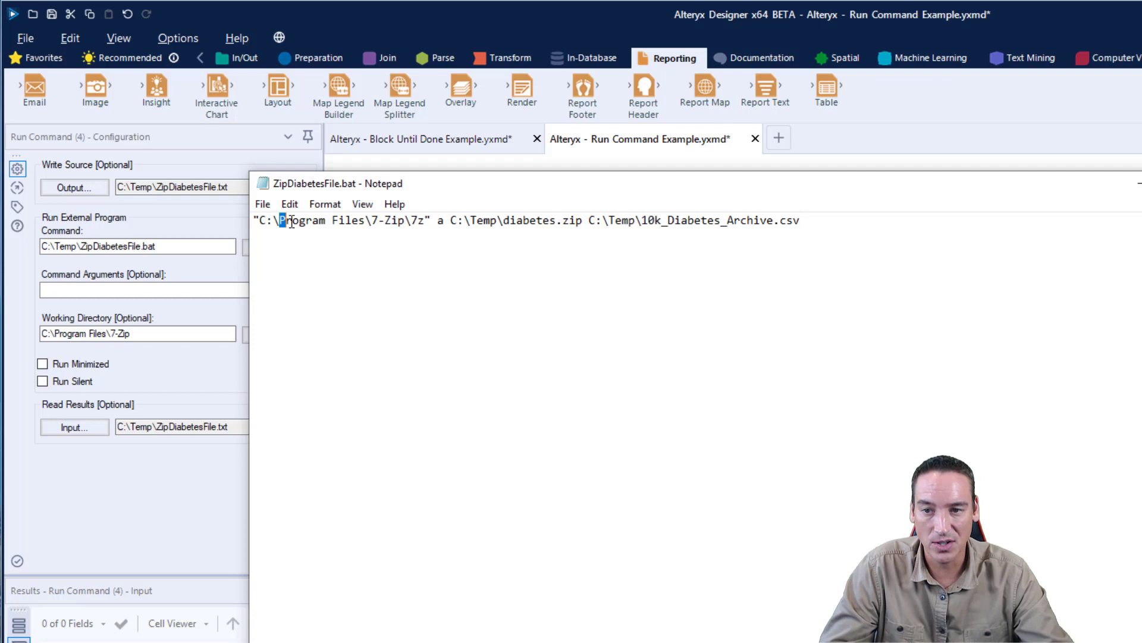
double_click(394, 220)
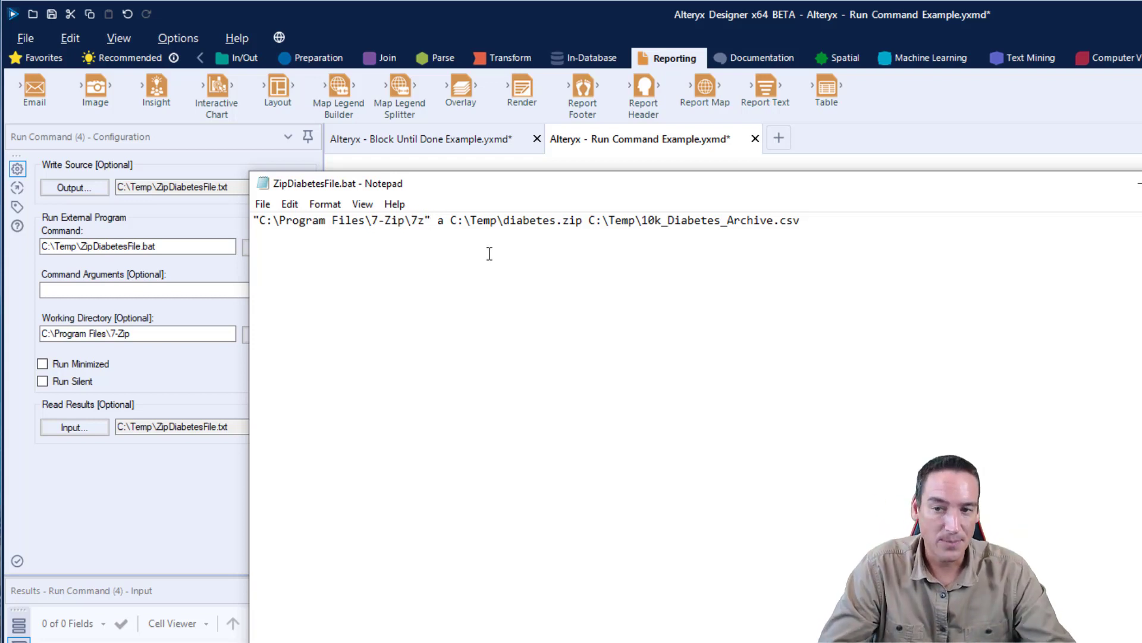
double_click(350, 220)
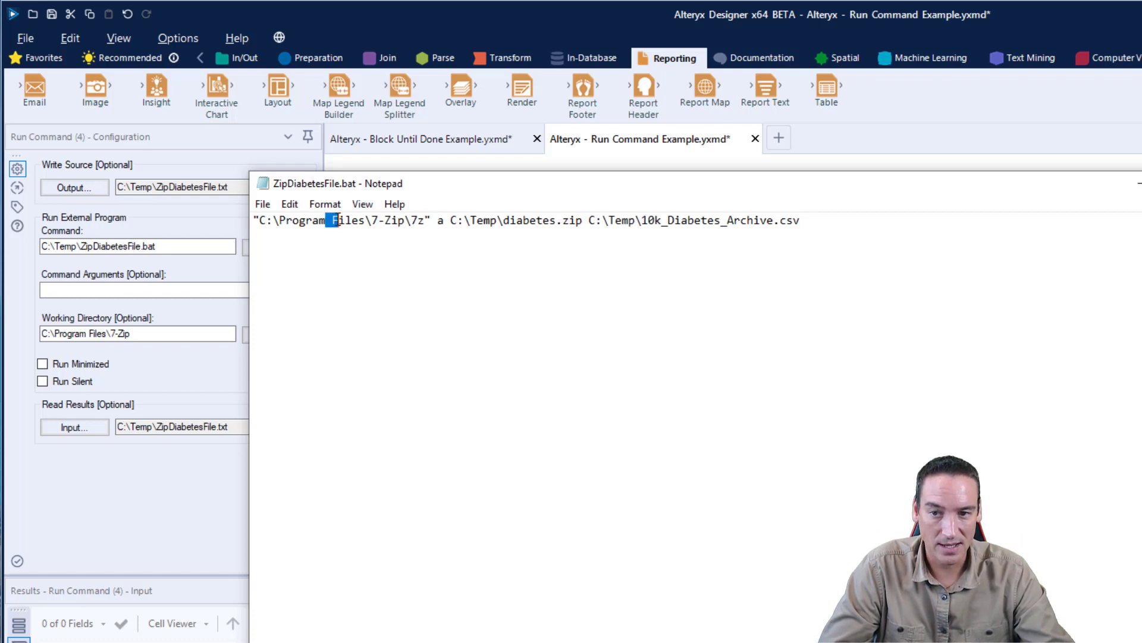
click(384, 235)
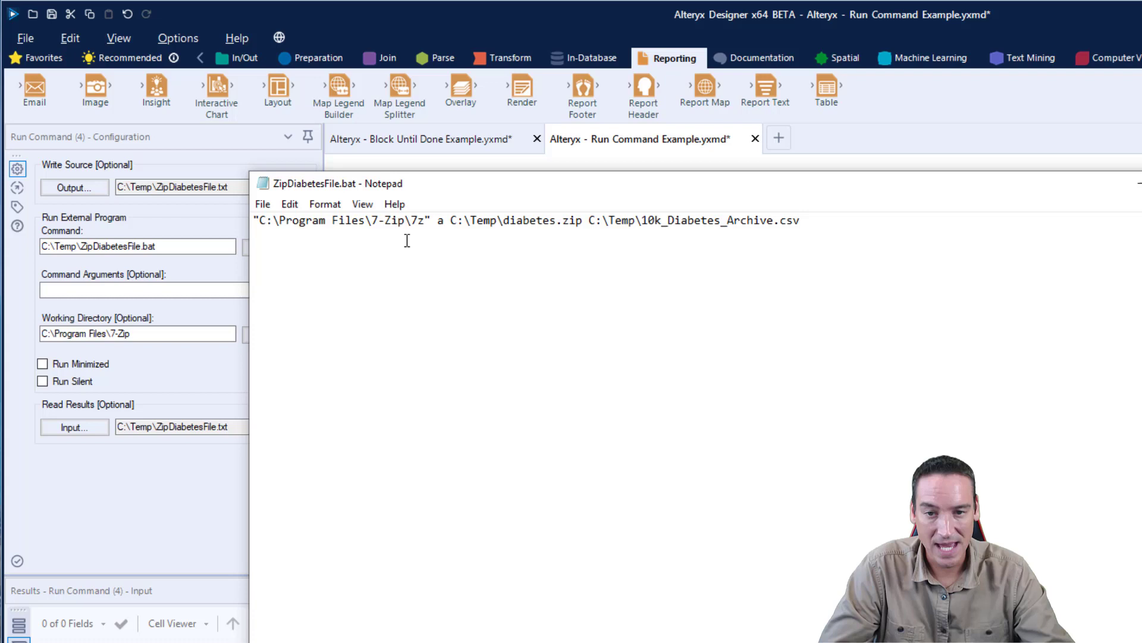
mouse_move(593, 223)
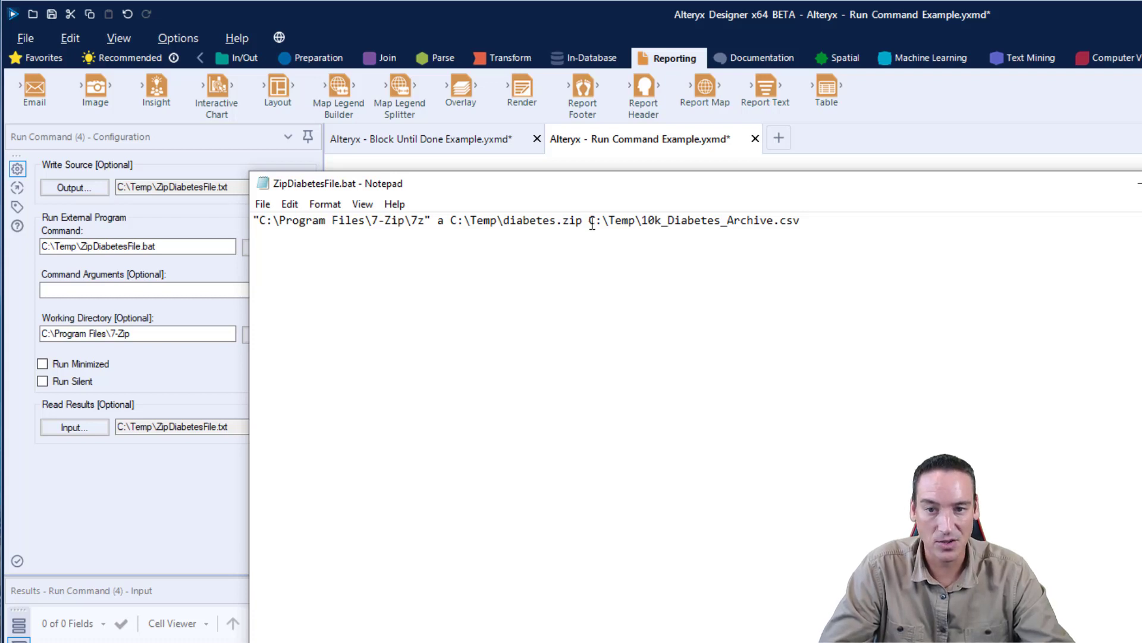
- Highlight the source 10k_Diabetes_Archive.csv path being archived into diabetes.zip
double_click(693, 221)
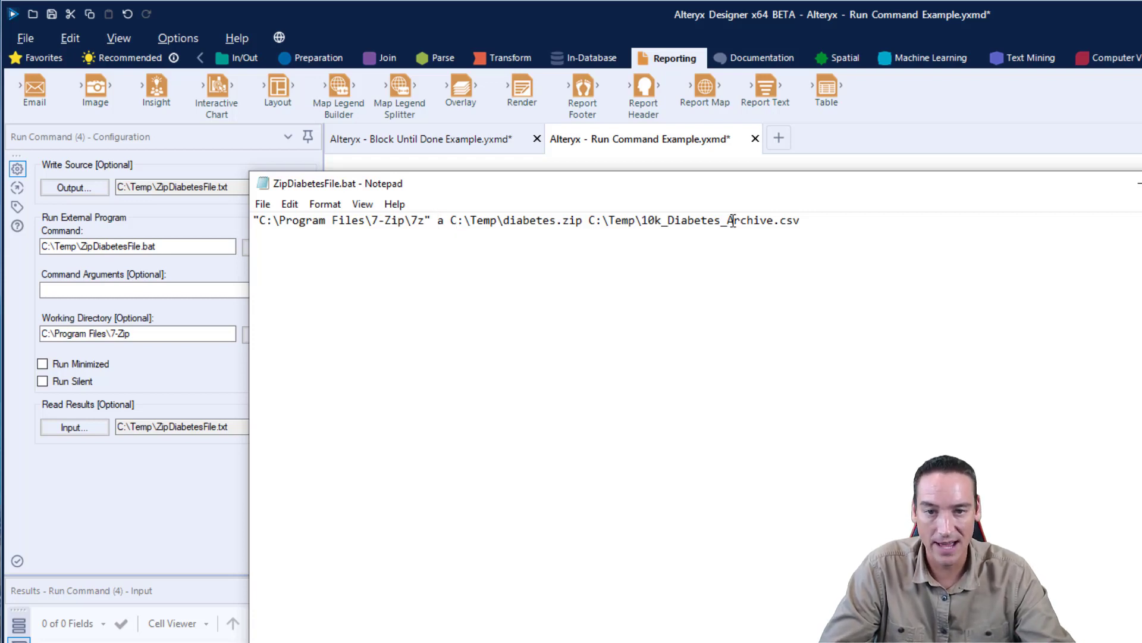
drag(599, 220, 798, 220)
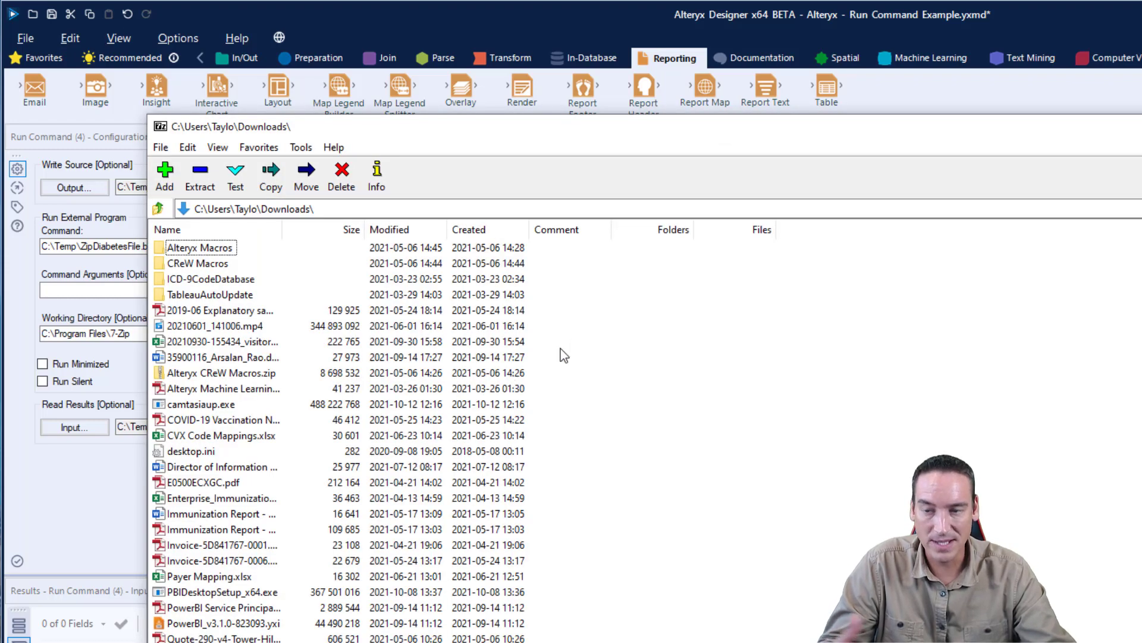
mouse_move(608, 317)
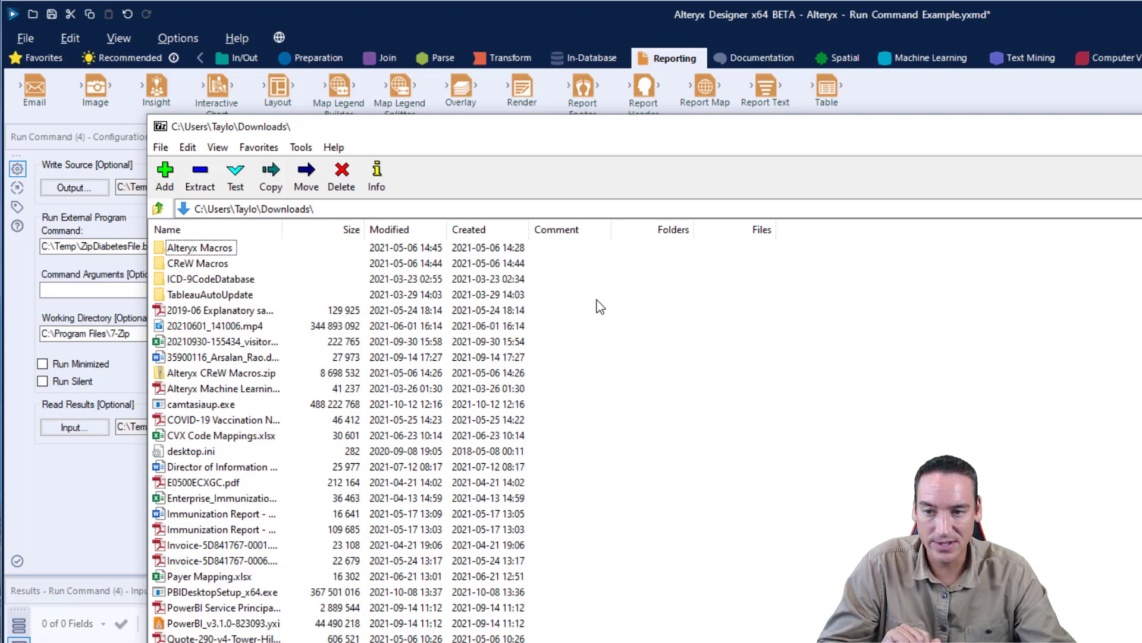
- View the 7-Zip help page on the command-line 'a (Add)' archive command
click(333, 148)
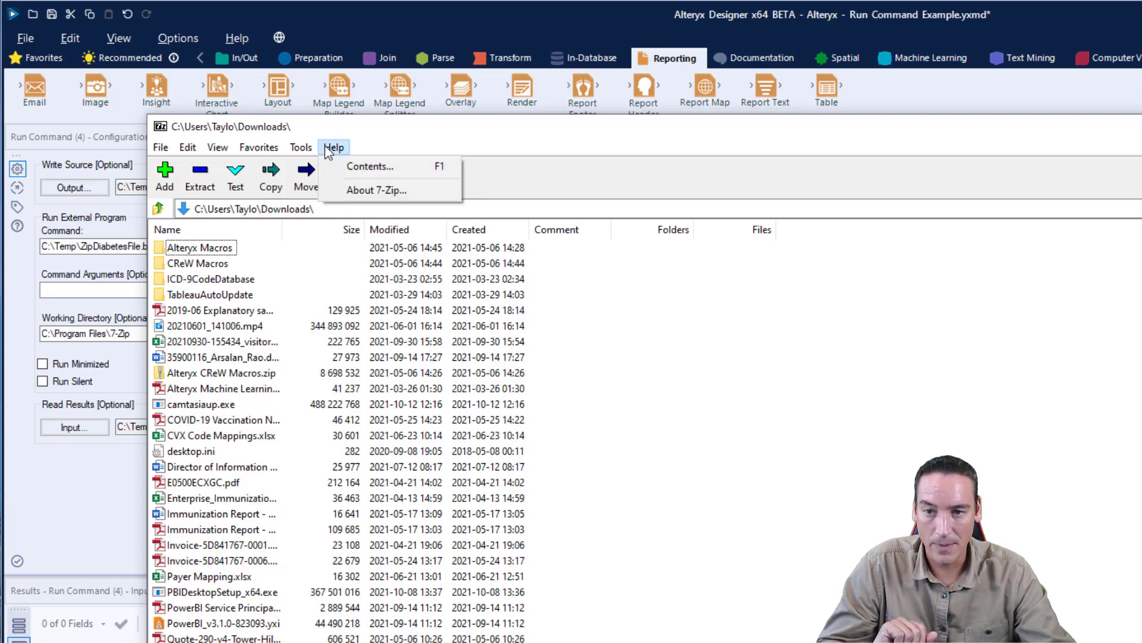
click(369, 166)
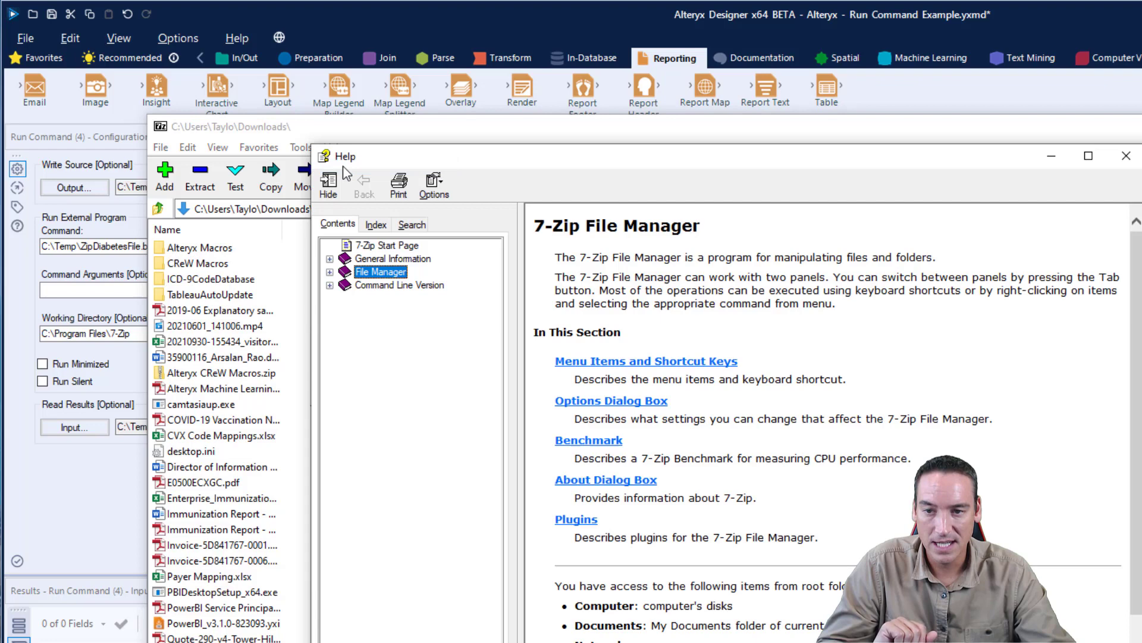
click(399, 284)
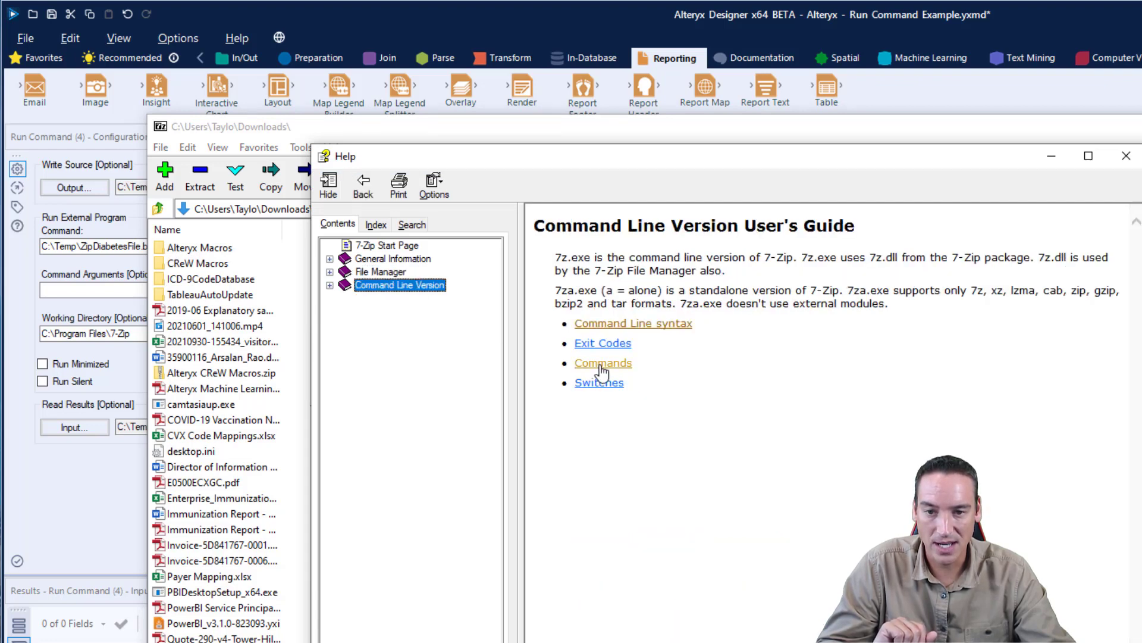
click(602, 363)
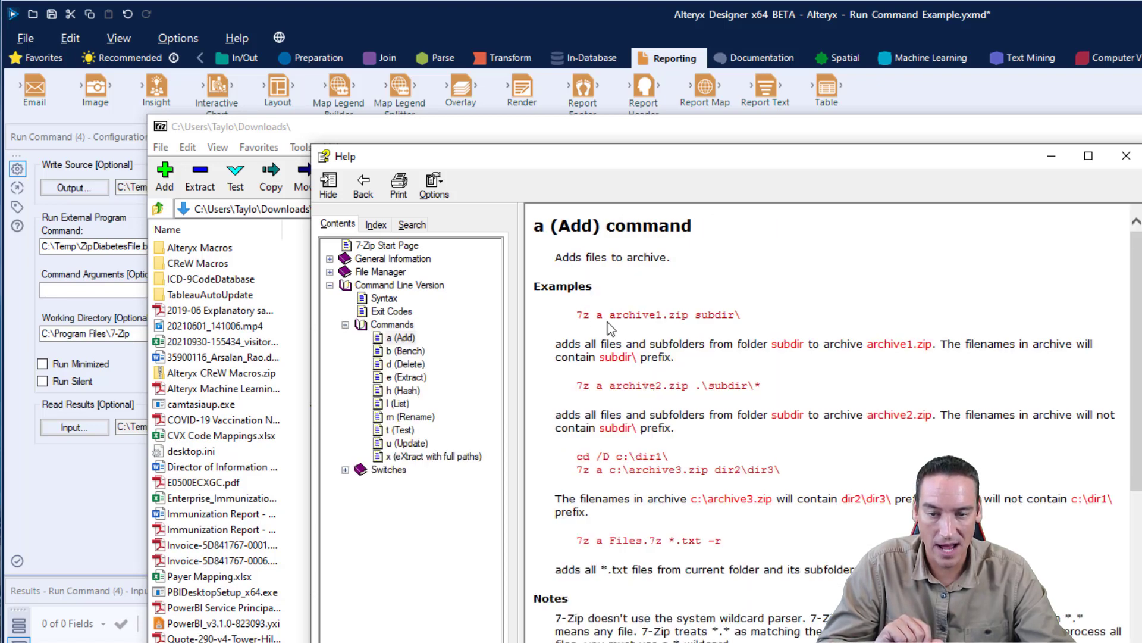
mouse_move(786, 318)
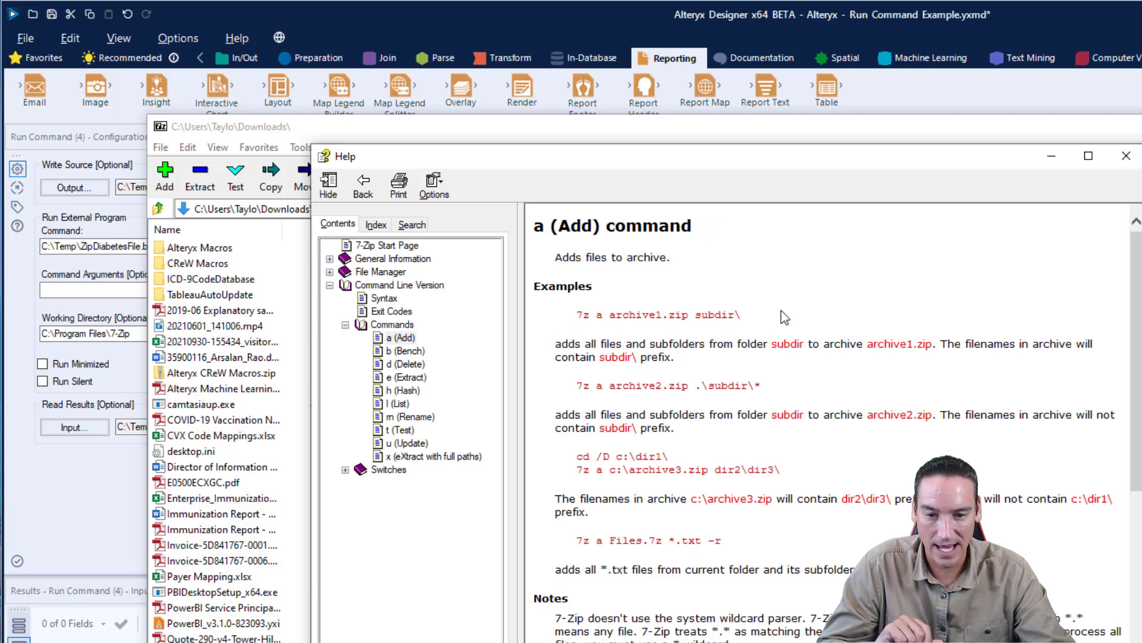
mouse_move(761, 243)
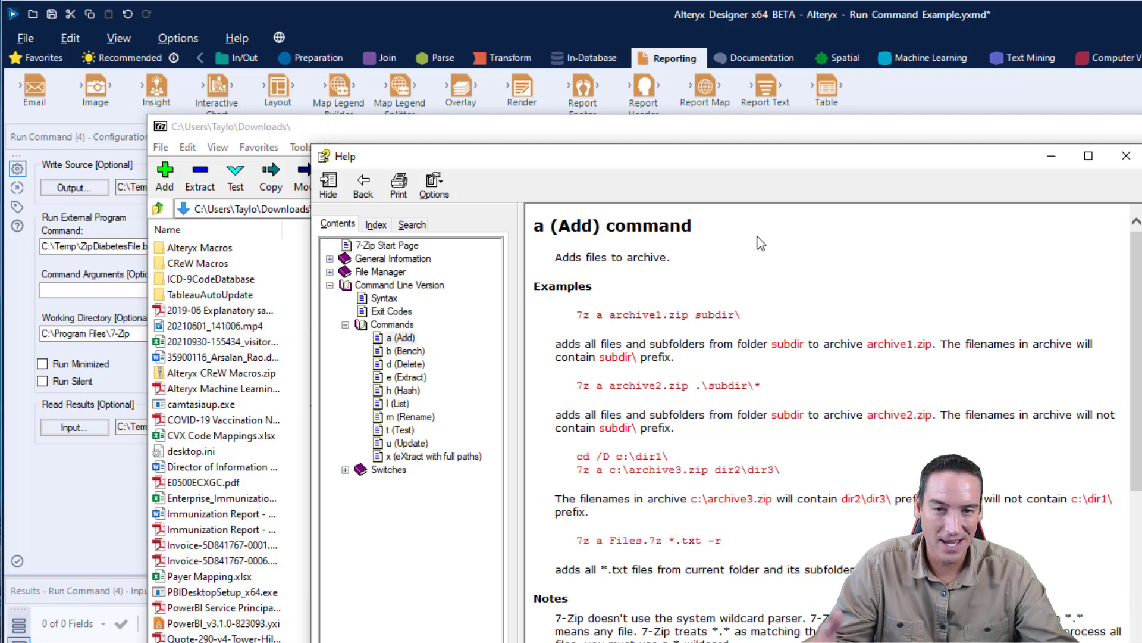
mouse_move(778, 310)
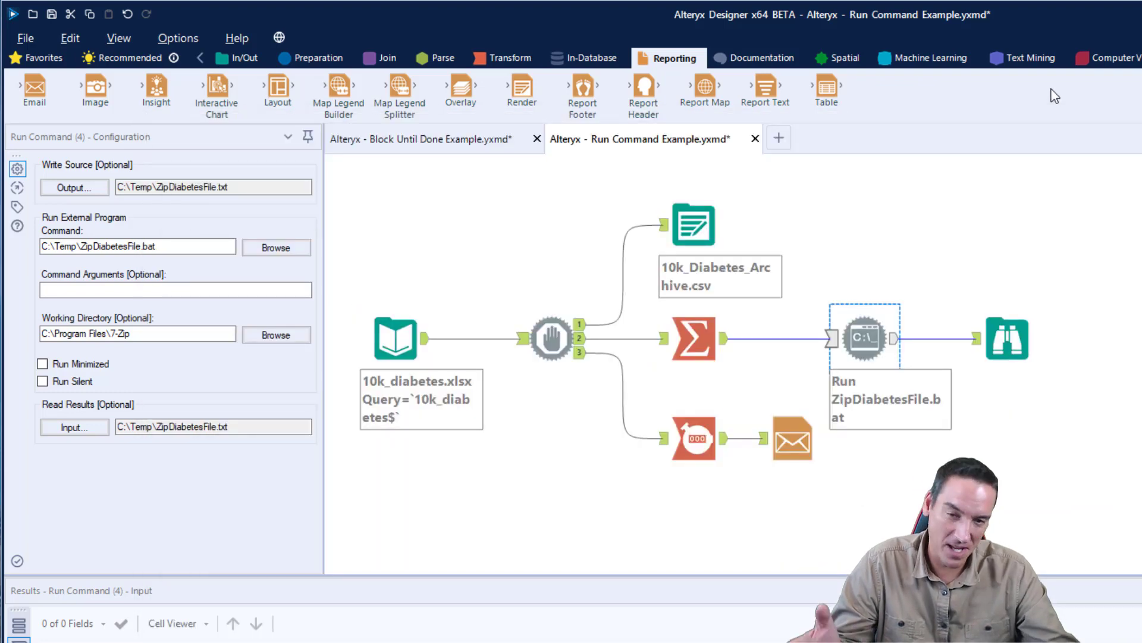
mouse_move(1002, 107)
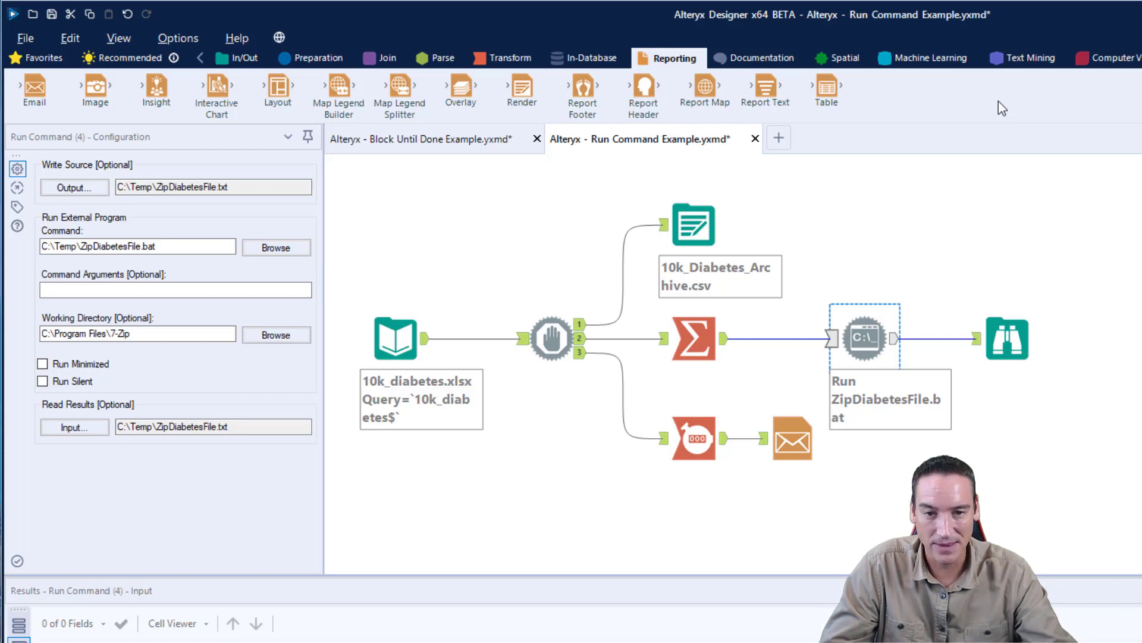
mouse_move(864, 337)
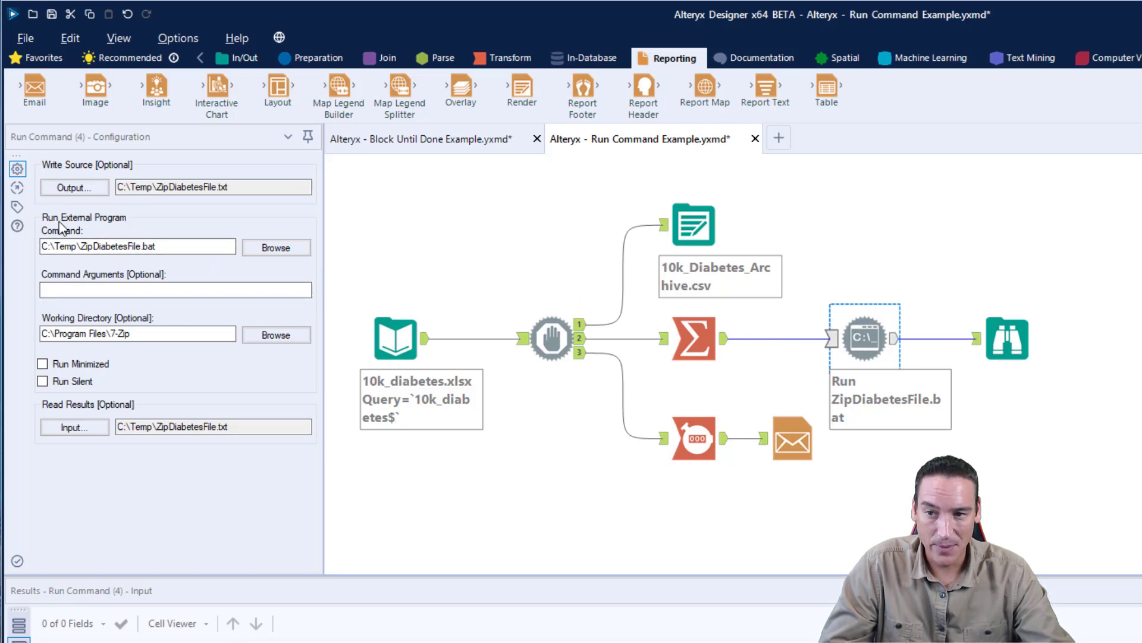
click(139, 245)
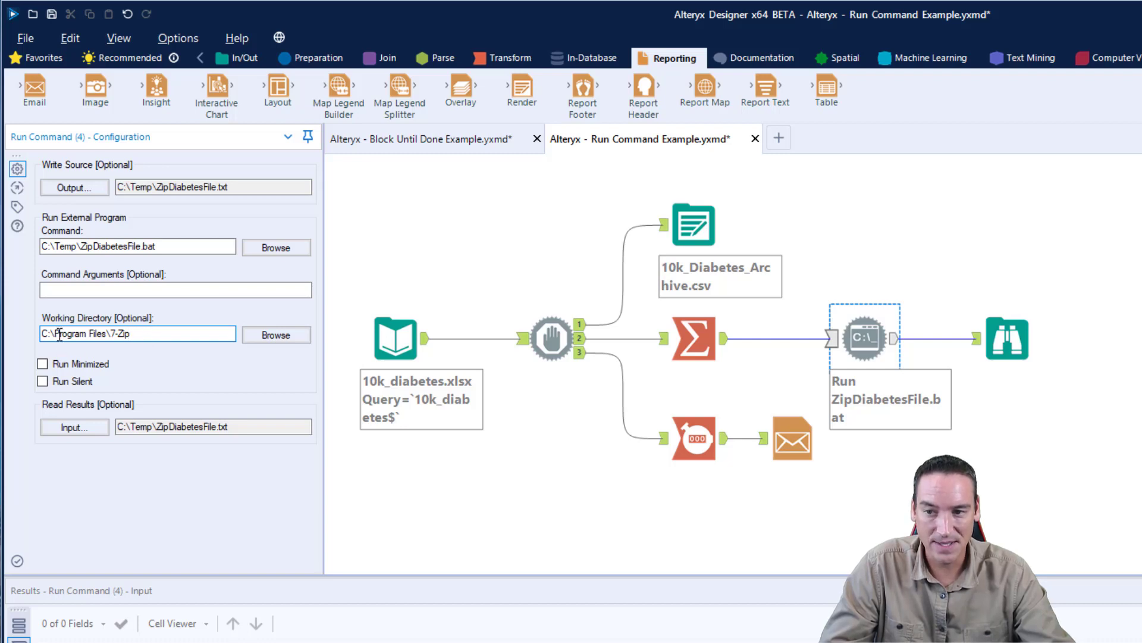
click(138, 333)
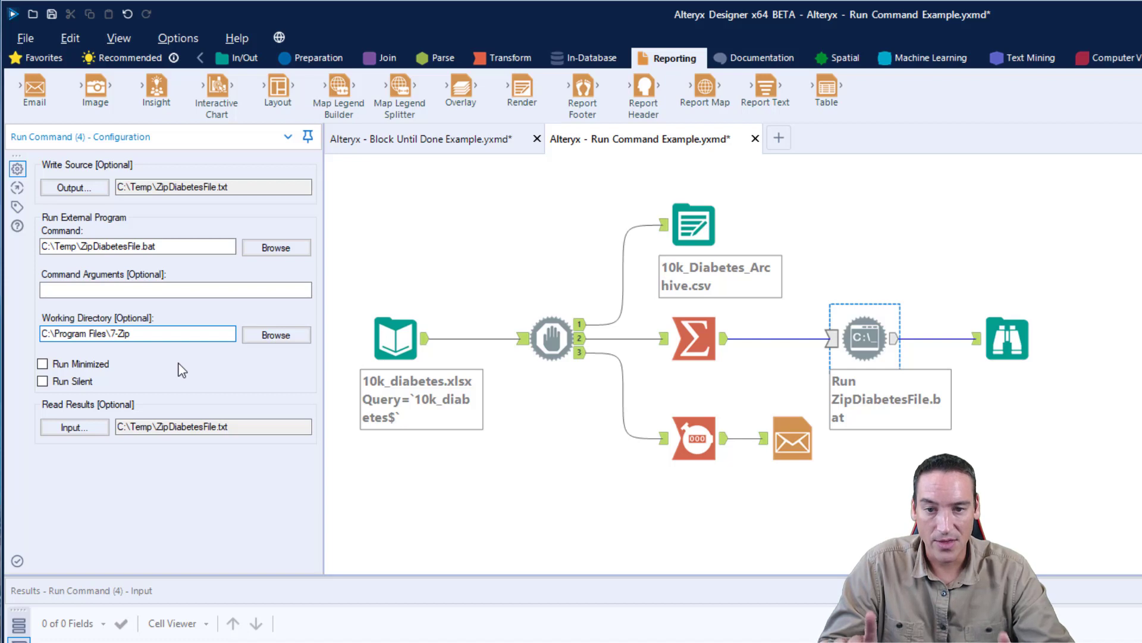
click(137, 333)
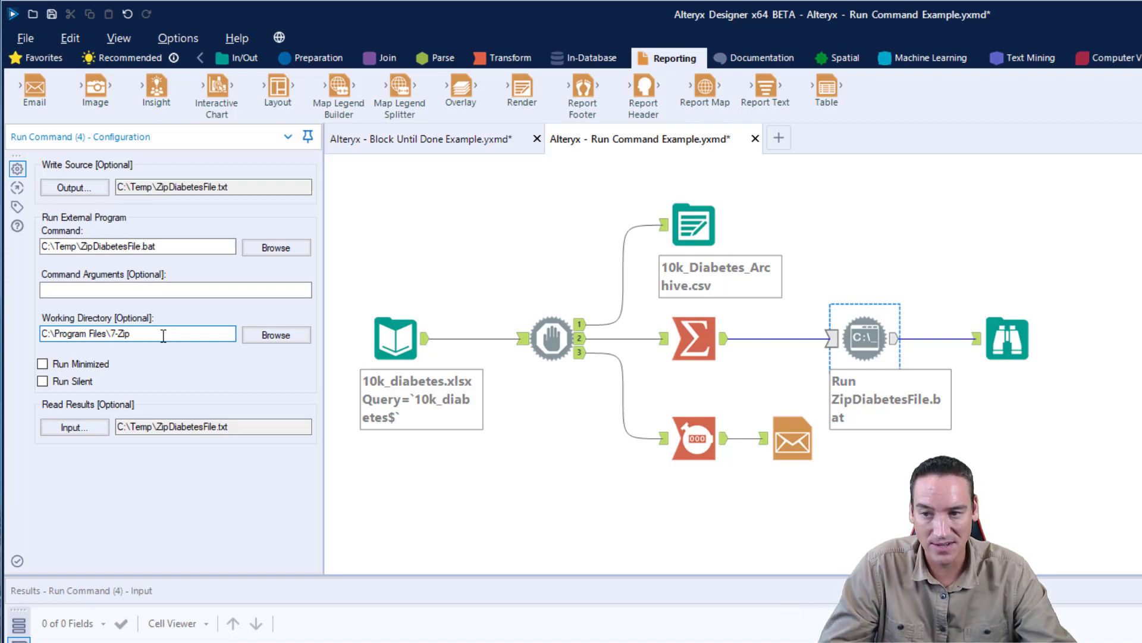
triple_click(137, 333)
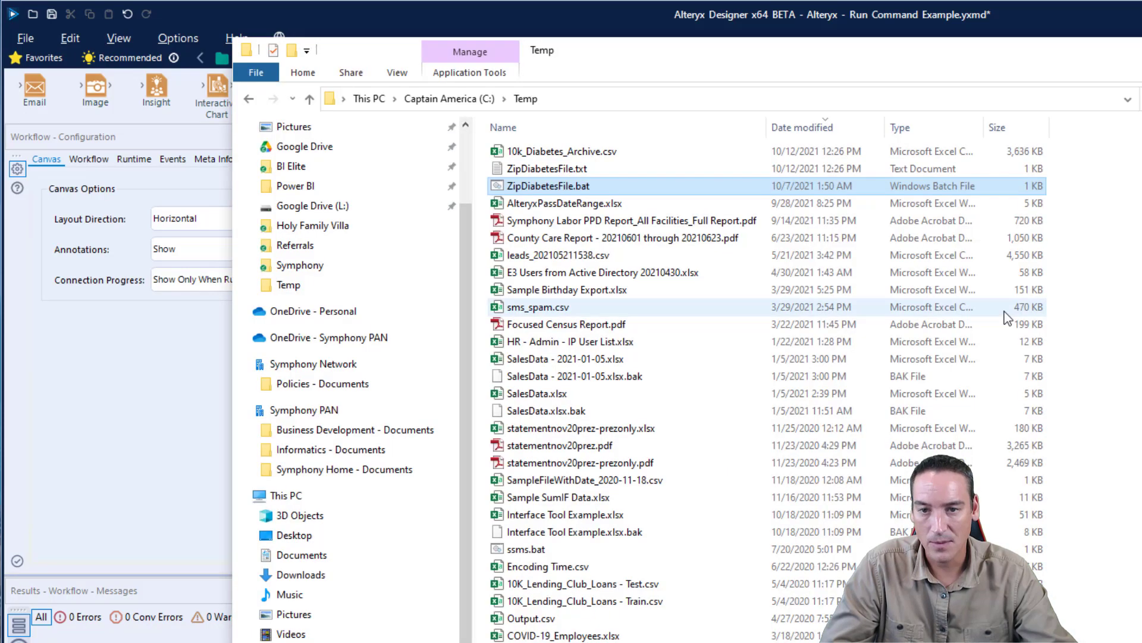
- Point out 10k_Diabetes_Archive.csv and ZipDiabetesFile.bat in C:\Temp
click(559, 151)
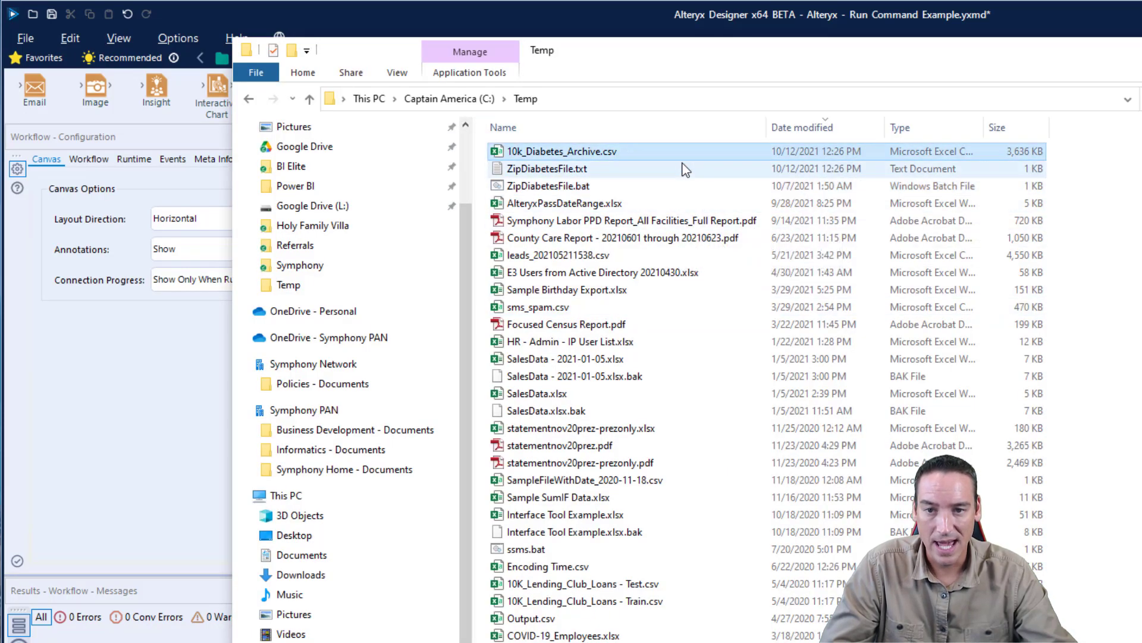
mouse_move(621, 186)
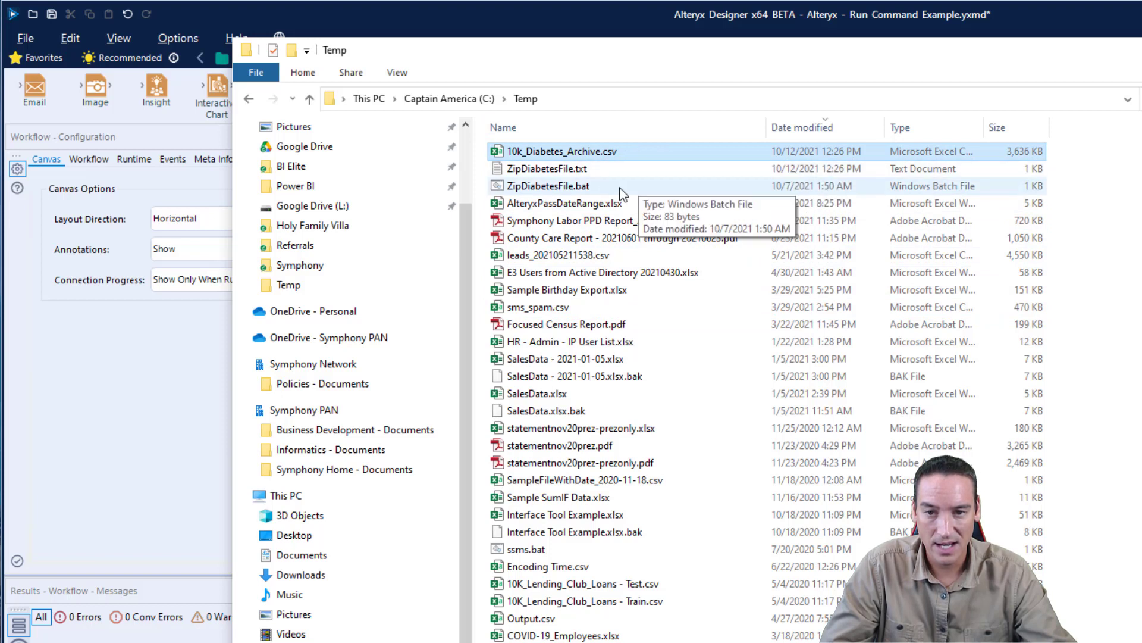
click(547, 186)
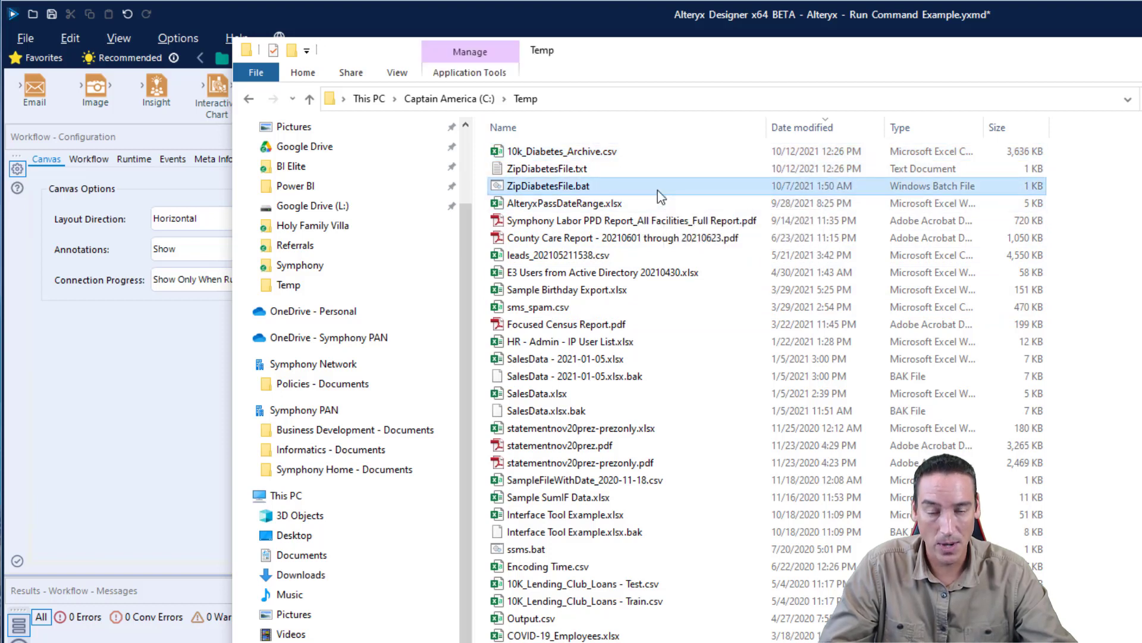
mouse_move(656, 186)
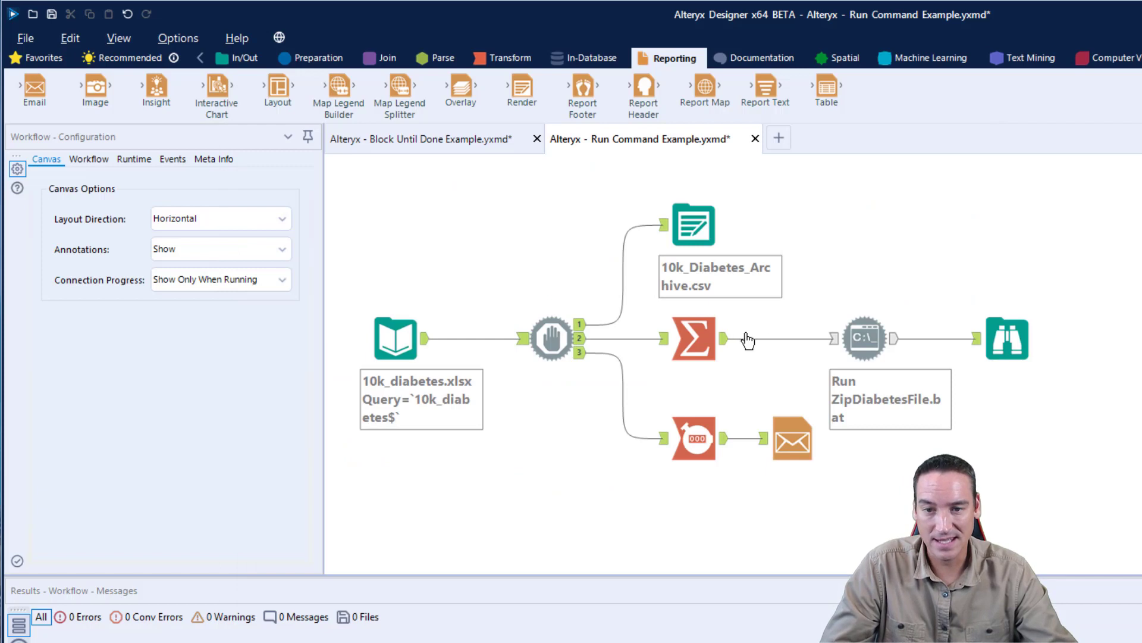
click(552, 339)
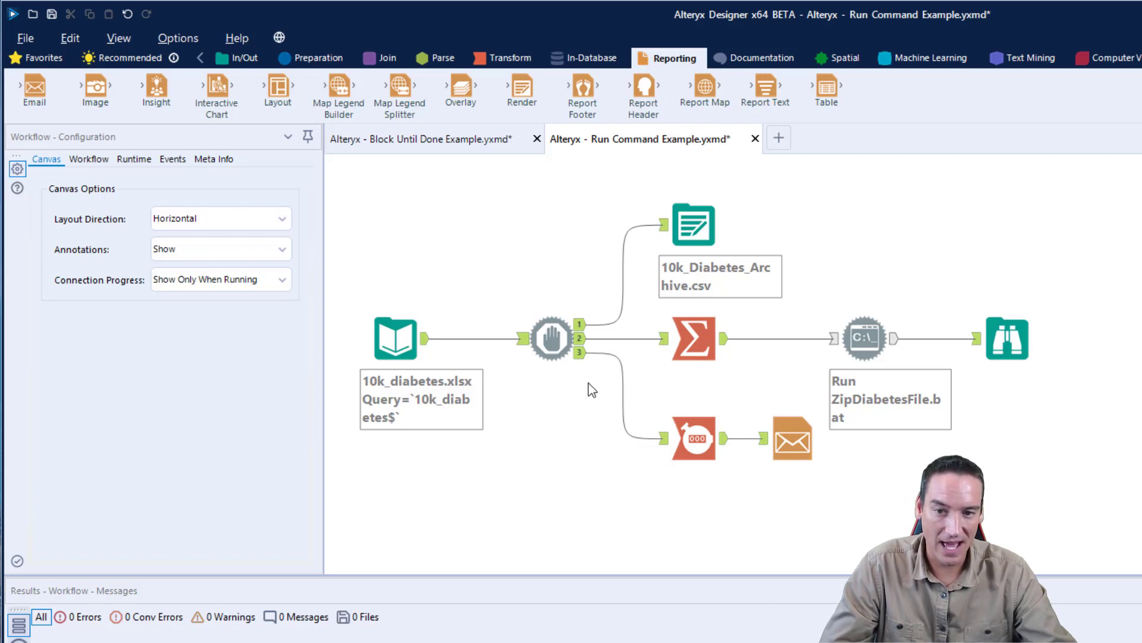
click(793, 437)
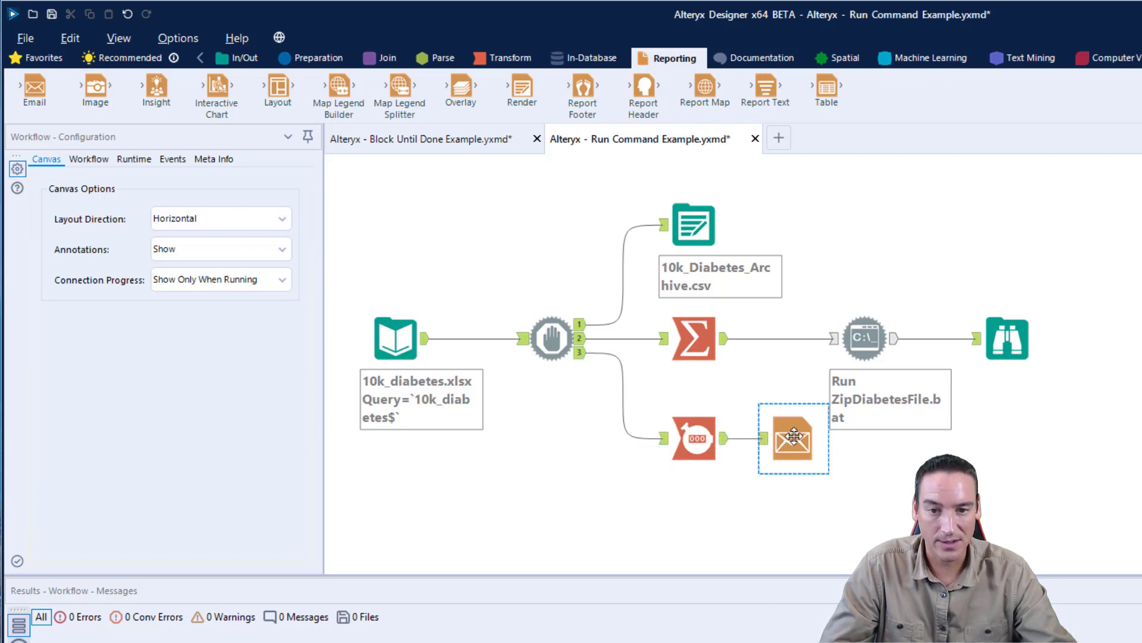
click(794, 437)
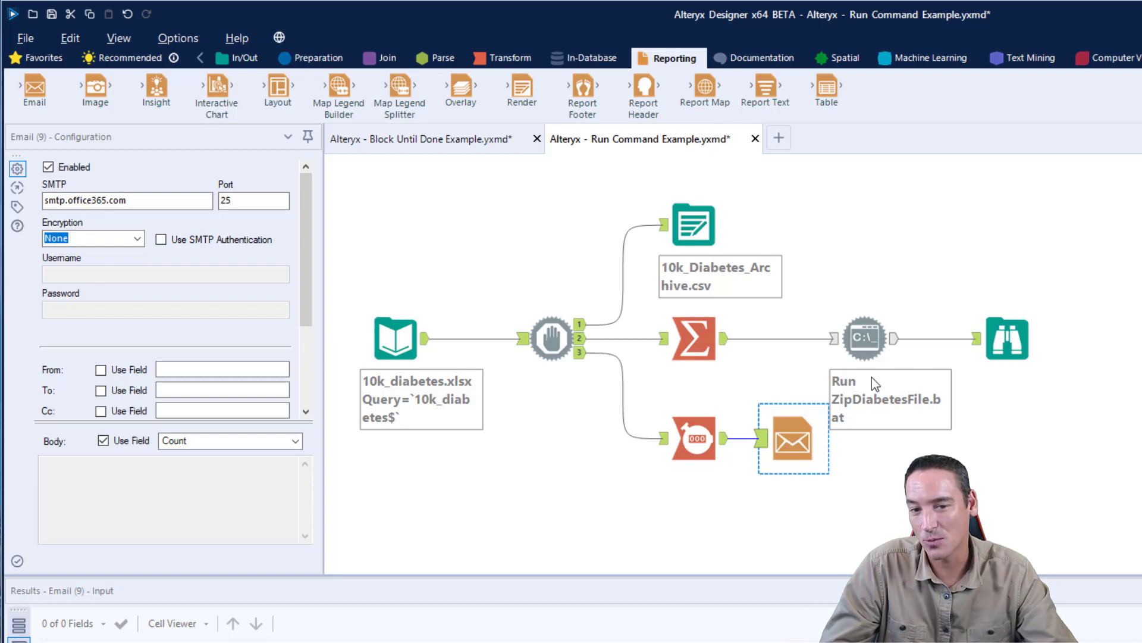
mouse_move(725, 504)
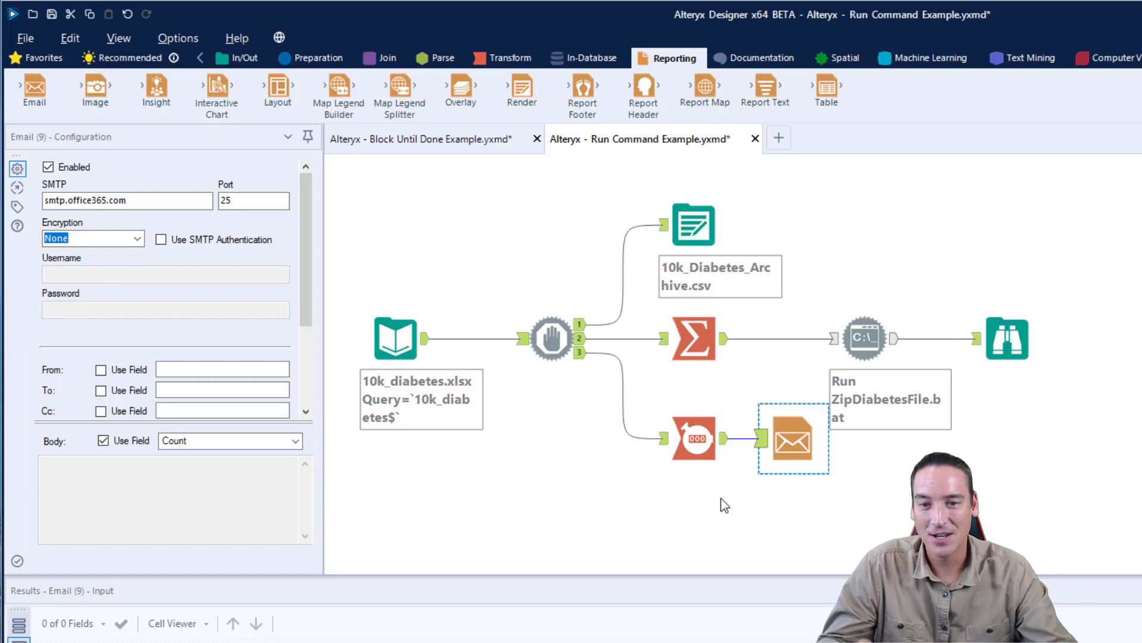
mouse_move(793, 437)
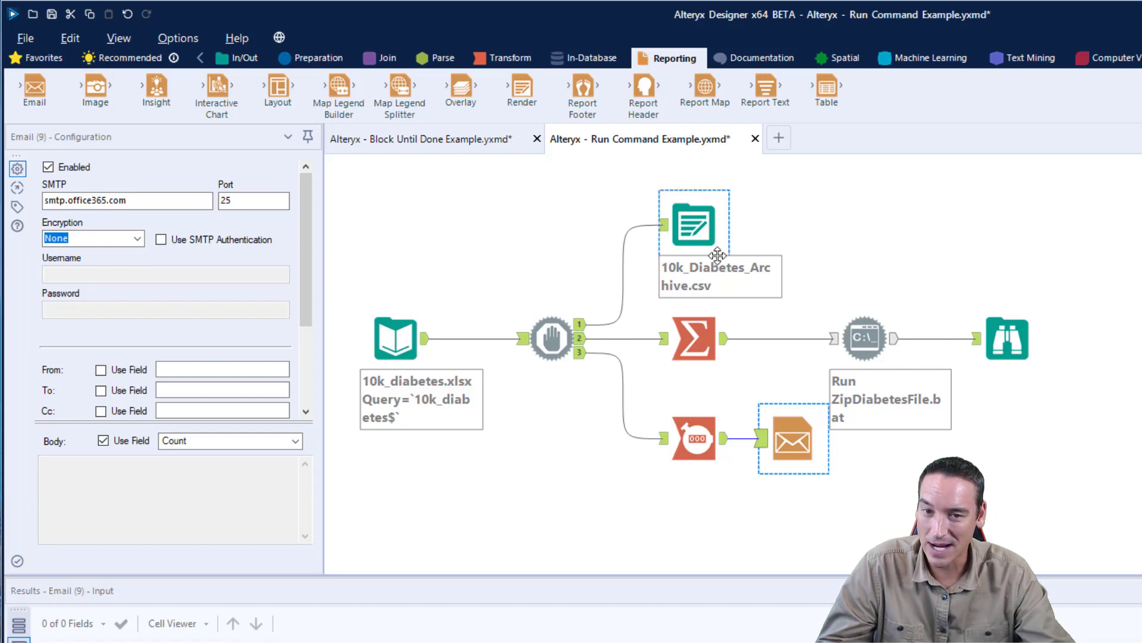
mouse_move(816, 443)
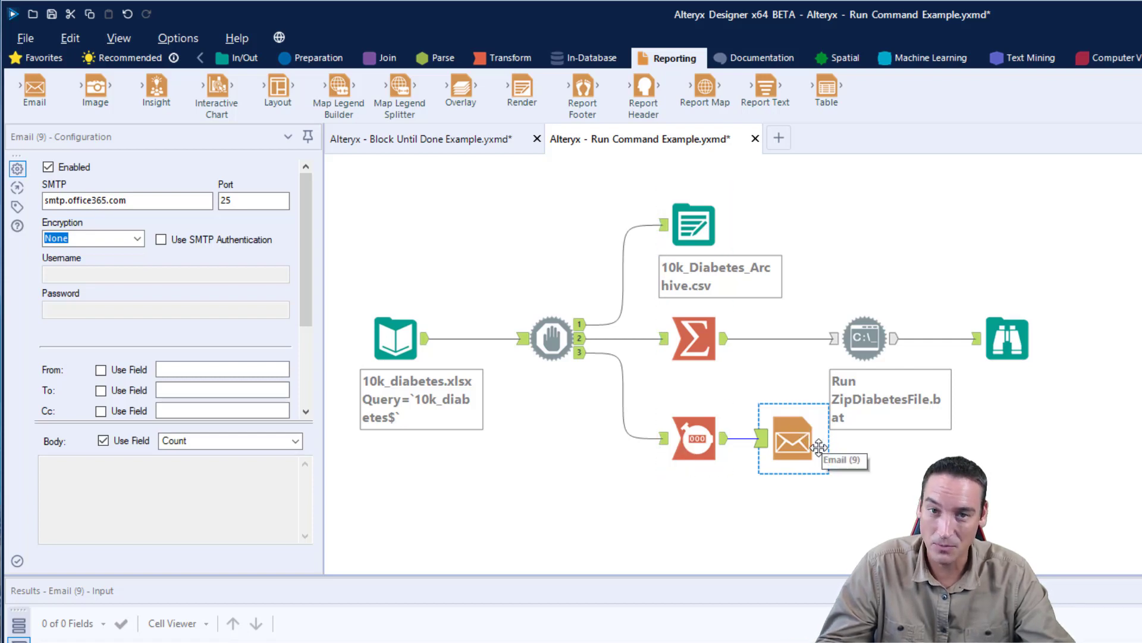
mouse_move(773, 448)
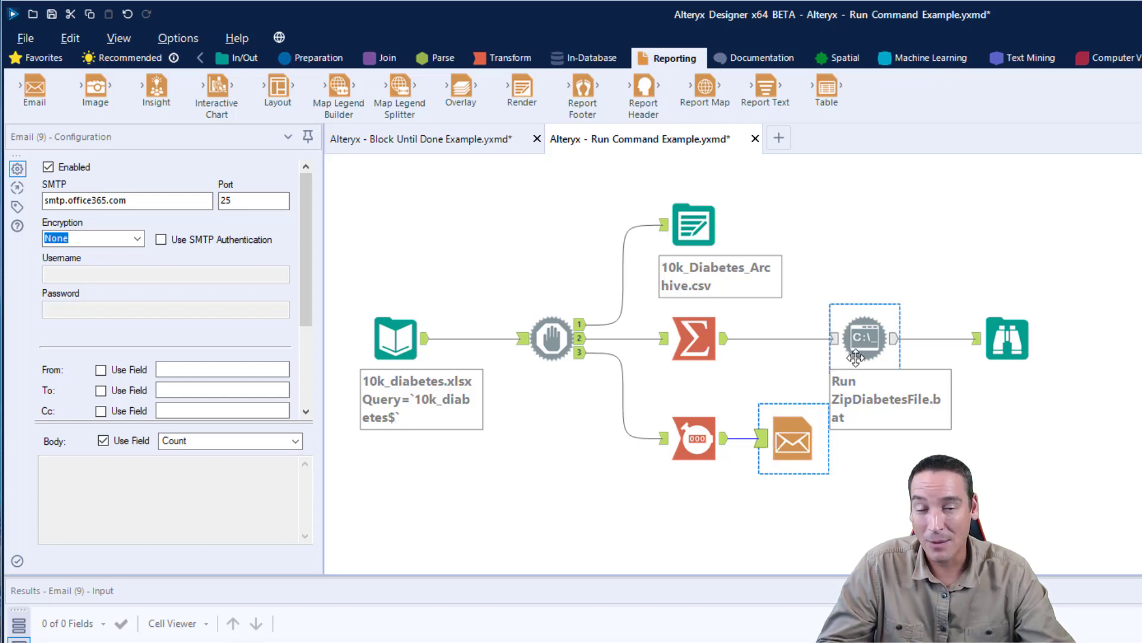
click(864, 338)
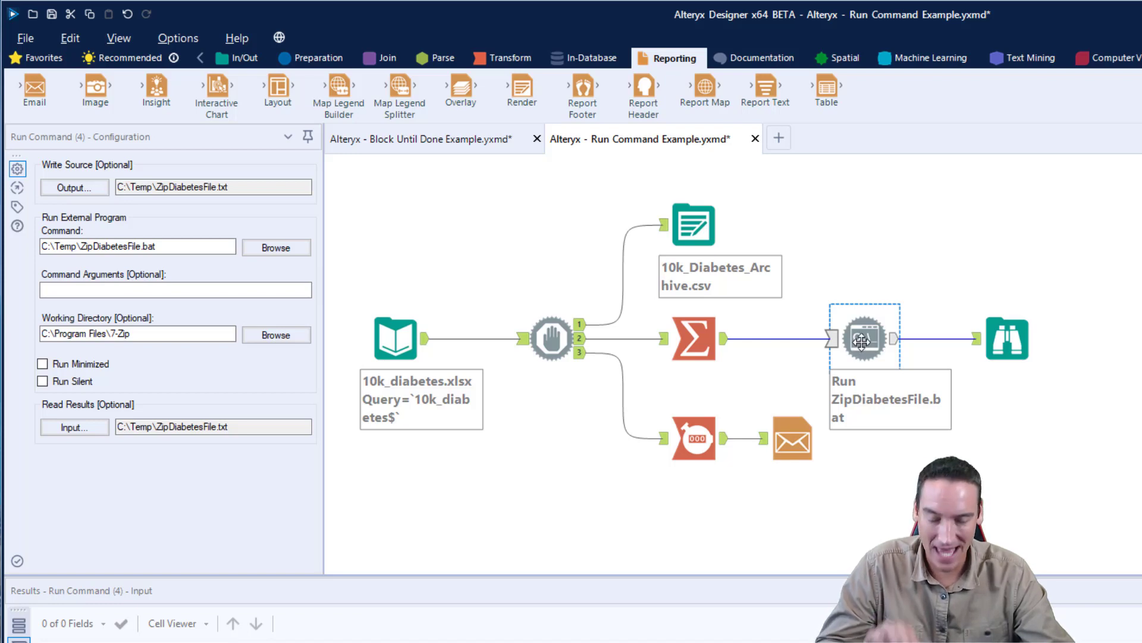
mouse_move(900, 343)
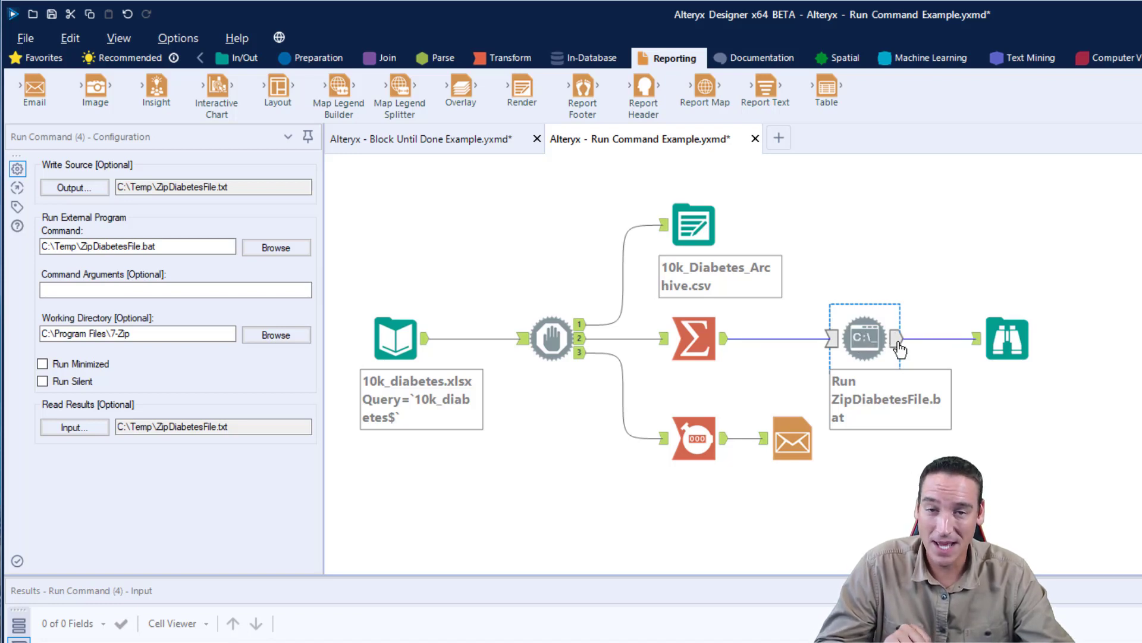
click(693, 340)
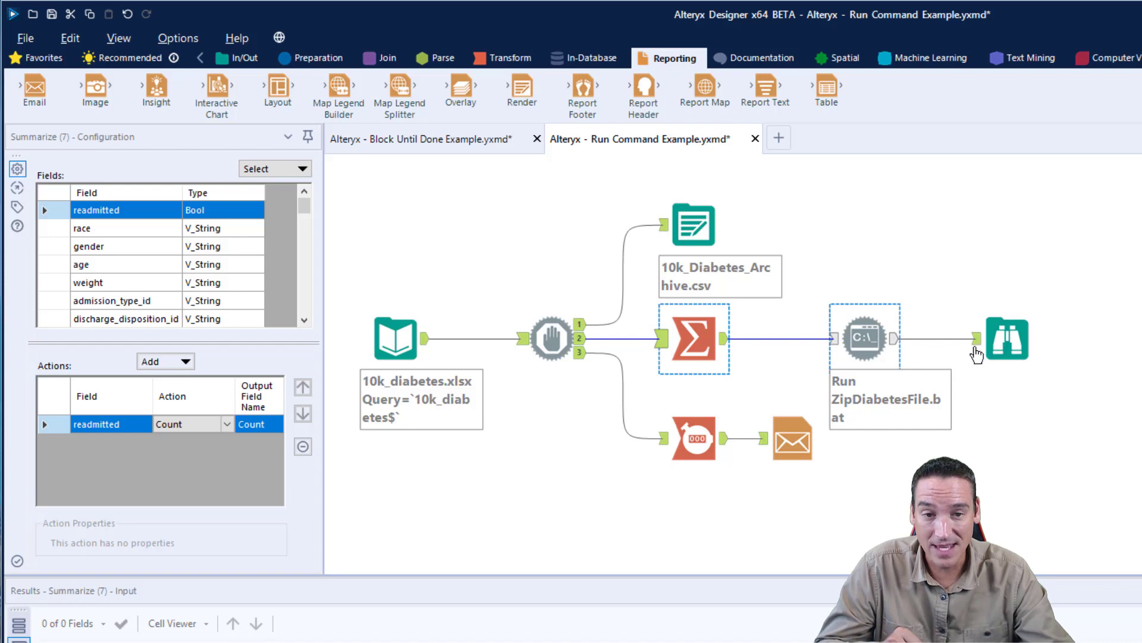
click(864, 337)
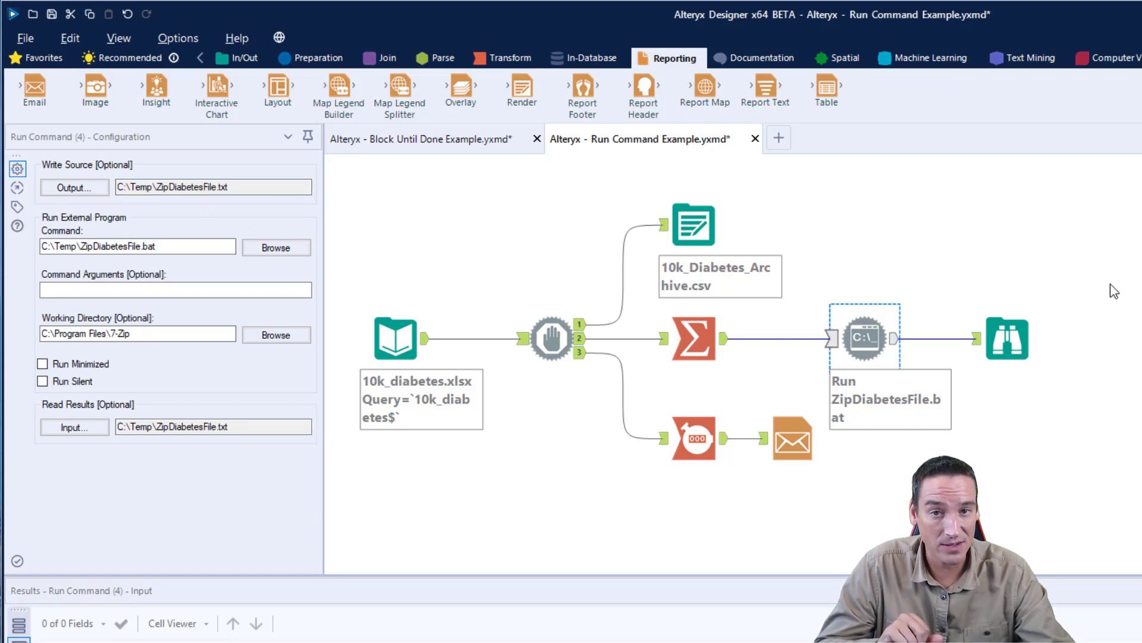
click(692, 339)
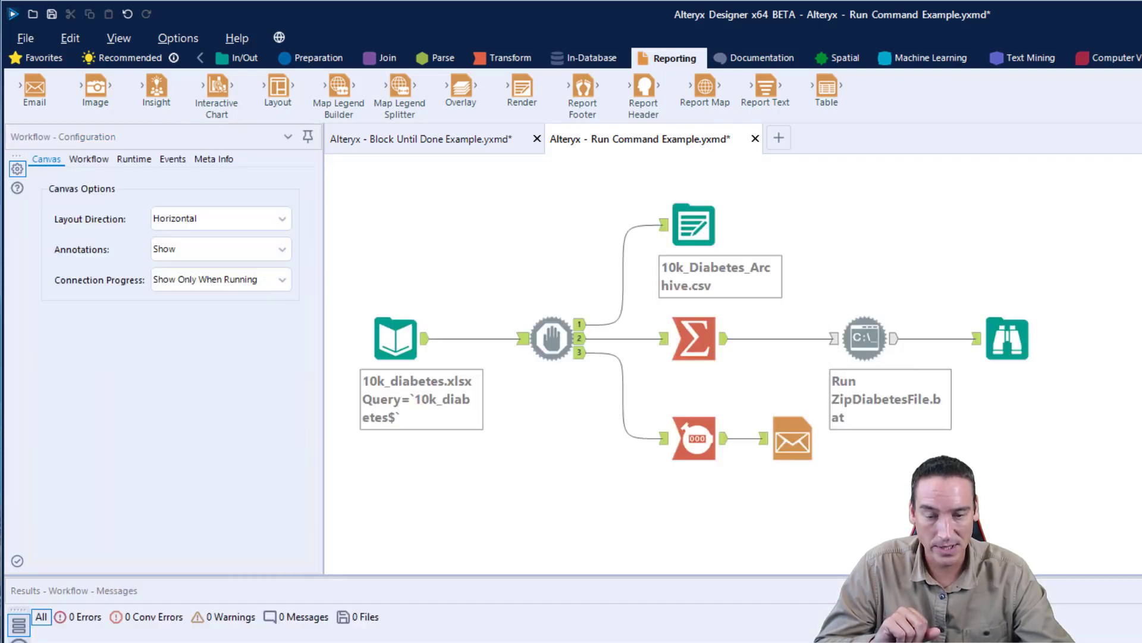
click(793, 438)
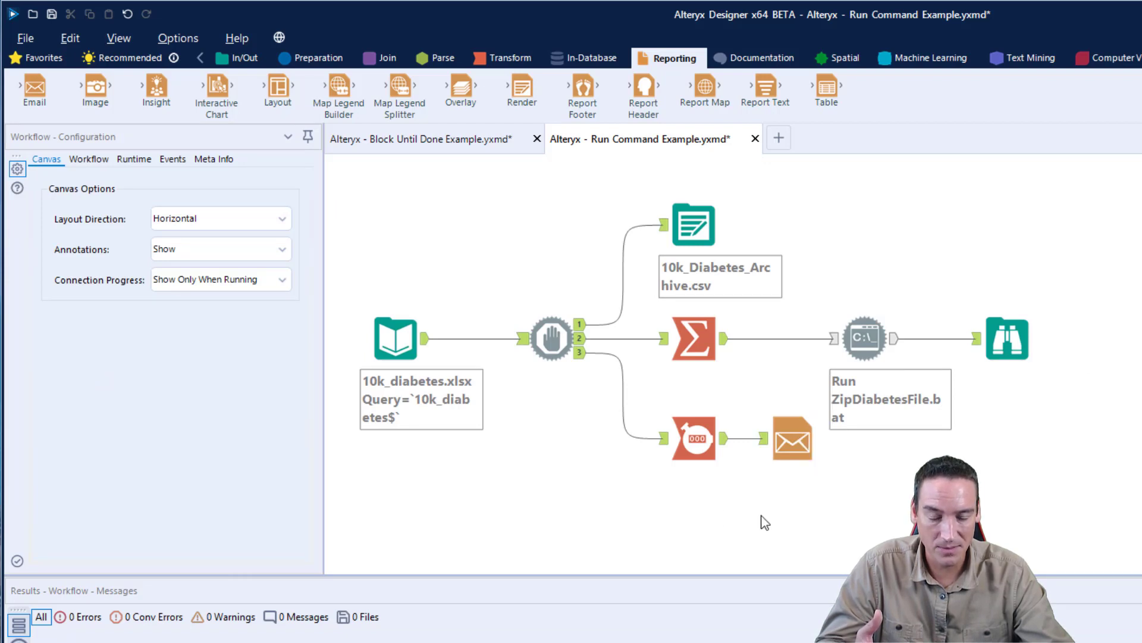
mouse_move(761, 480)
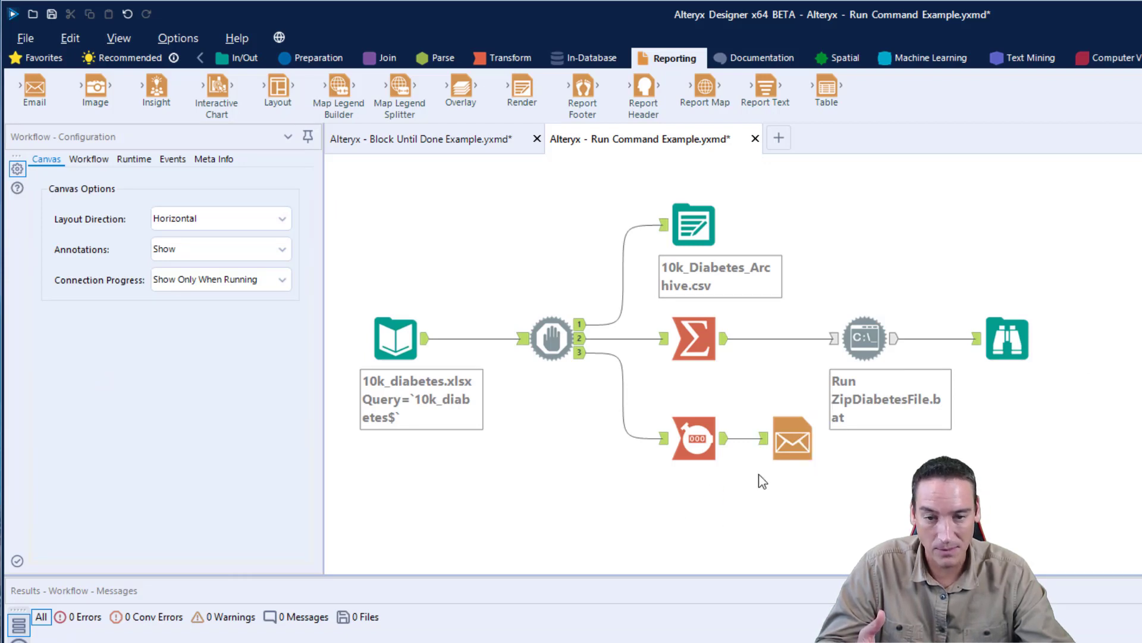
click(792, 438)
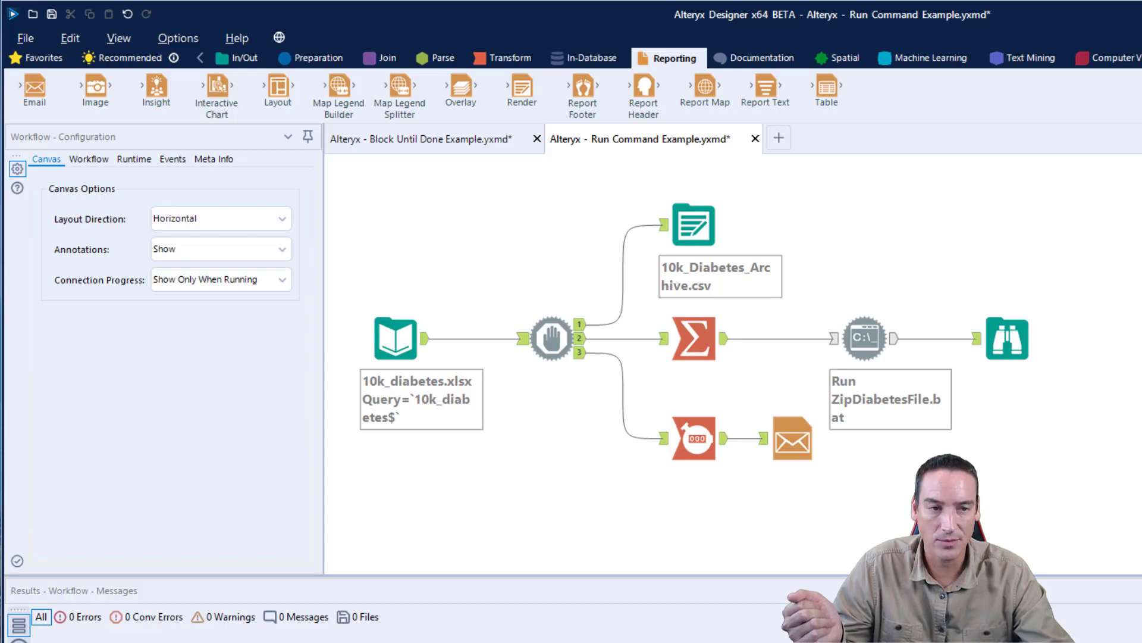
- Run the workflow and dismiss the 'Finished running' notice reporting one error
click(12, 13)
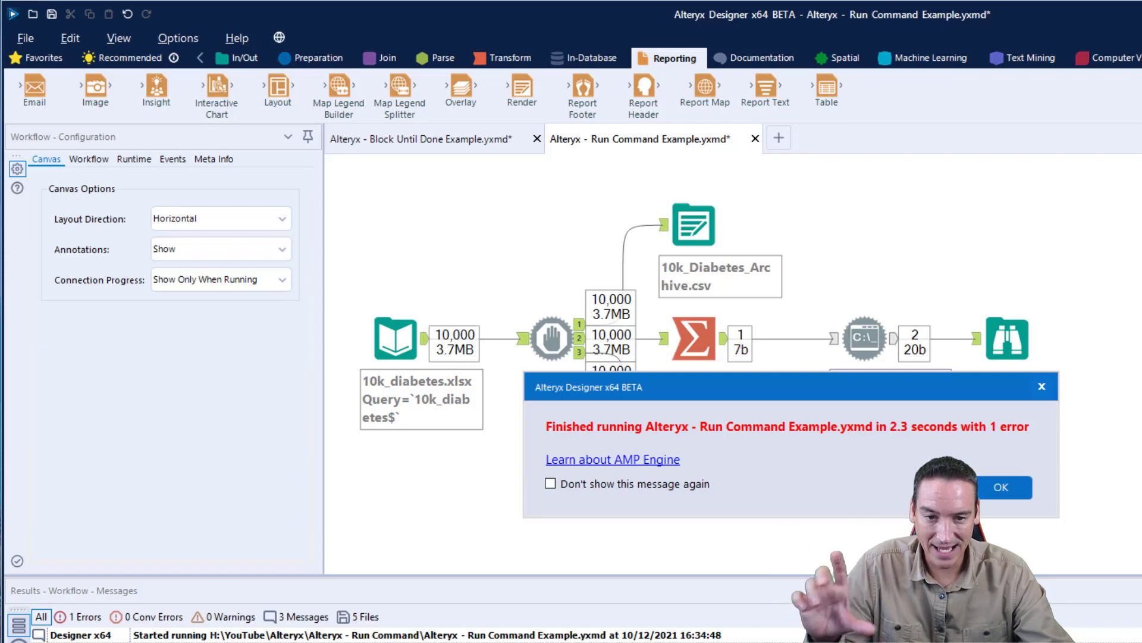
click(1001, 487)
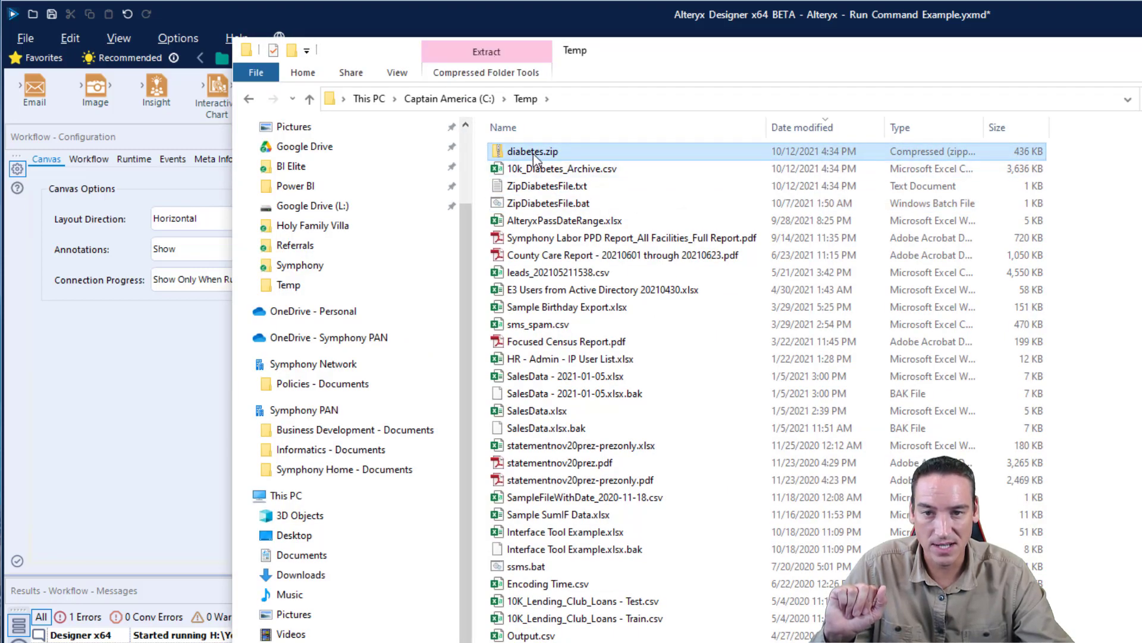
- Confirm diabetes.zip contains 10k_Diabetes_Archive.csv, then close the Explorer window
double_click(532, 152)
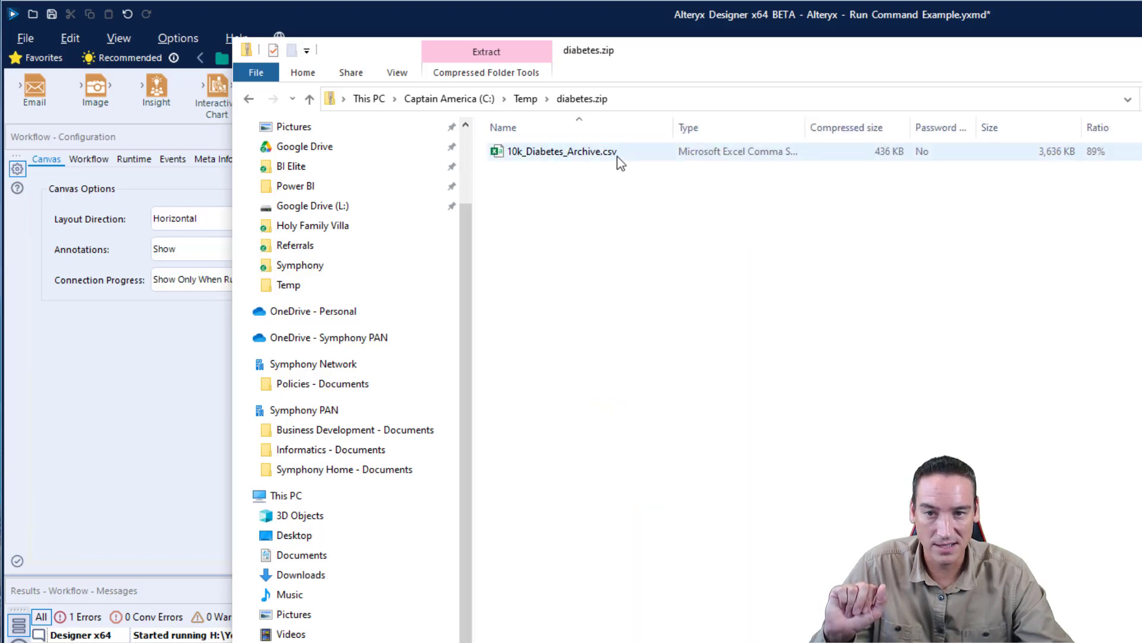
click(249, 99)
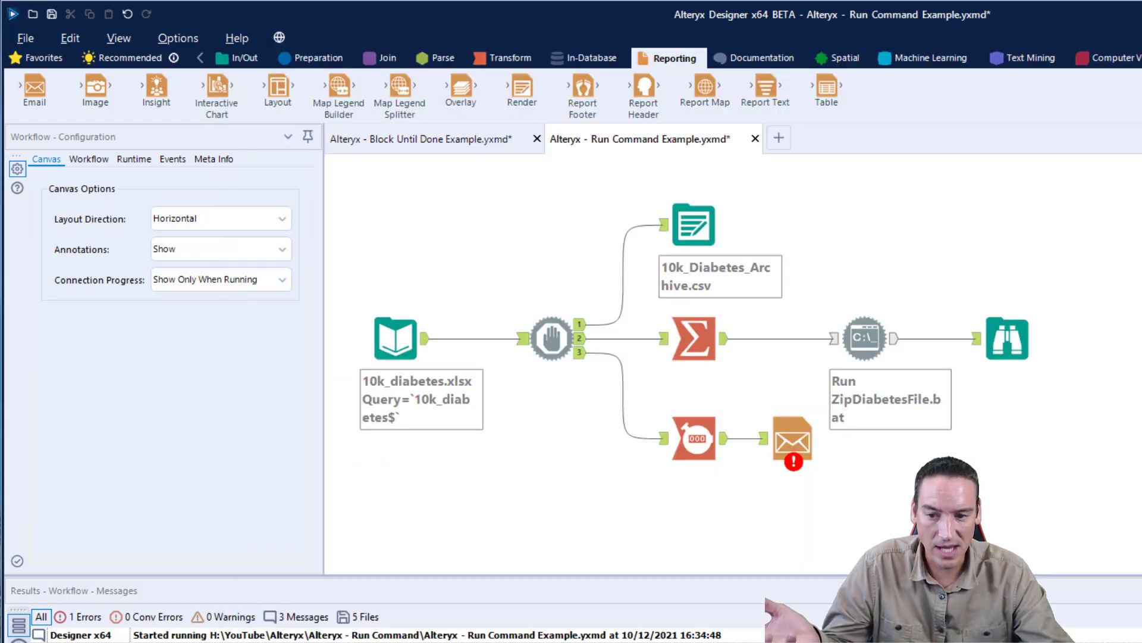
- Inspect the Email tool's 'To Field is Empty' error and its blank recipient settings
click(794, 437)
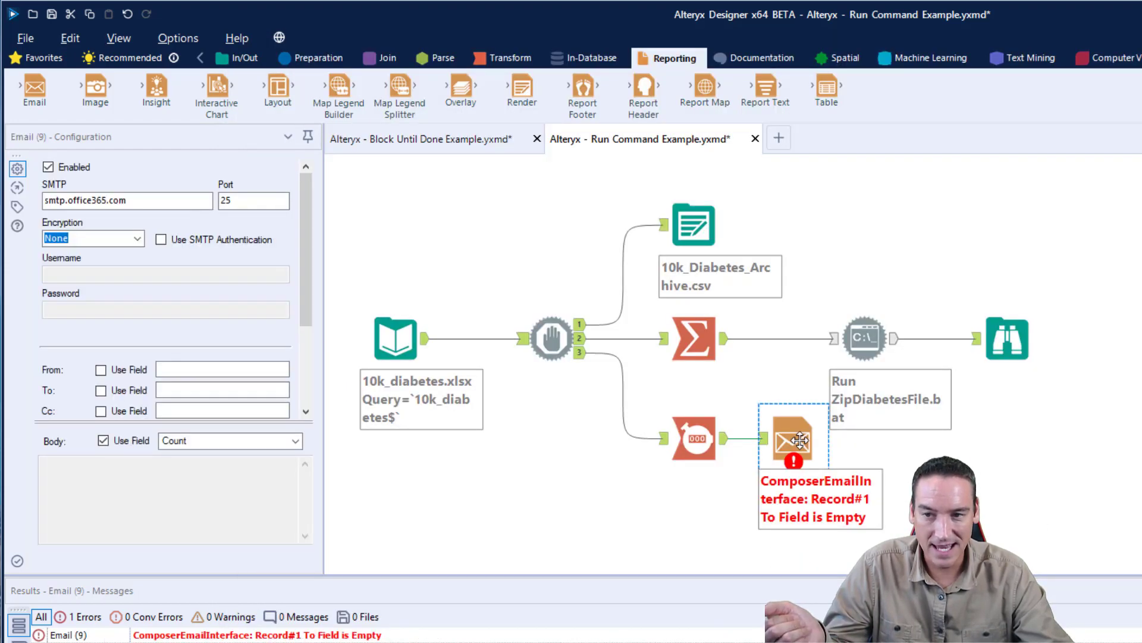
click(222, 369)
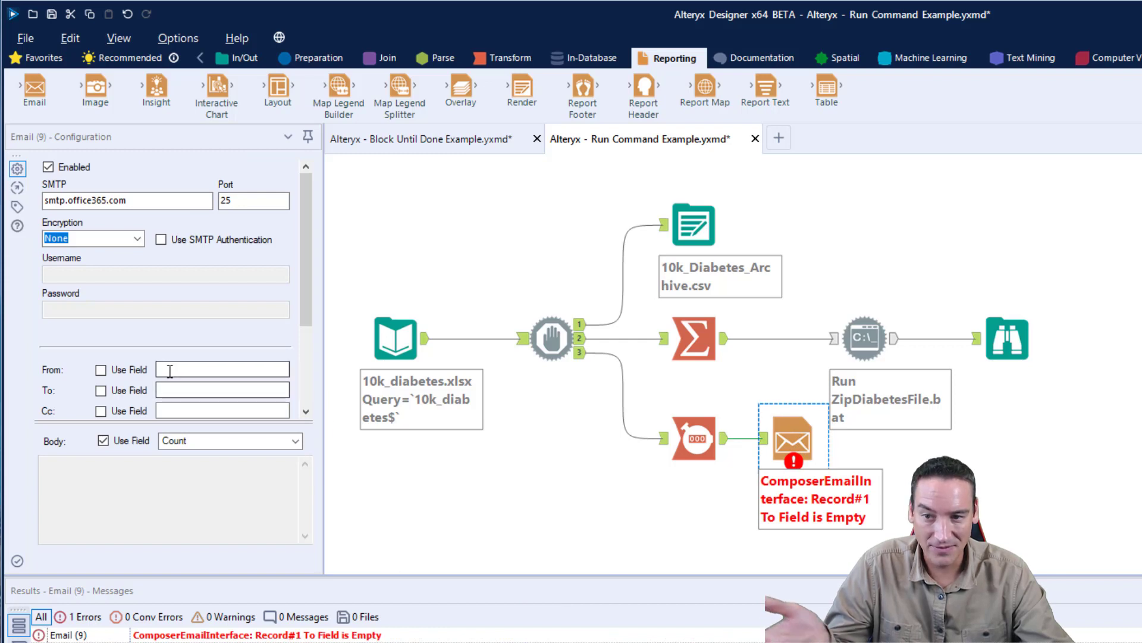
scroll(down, 3)
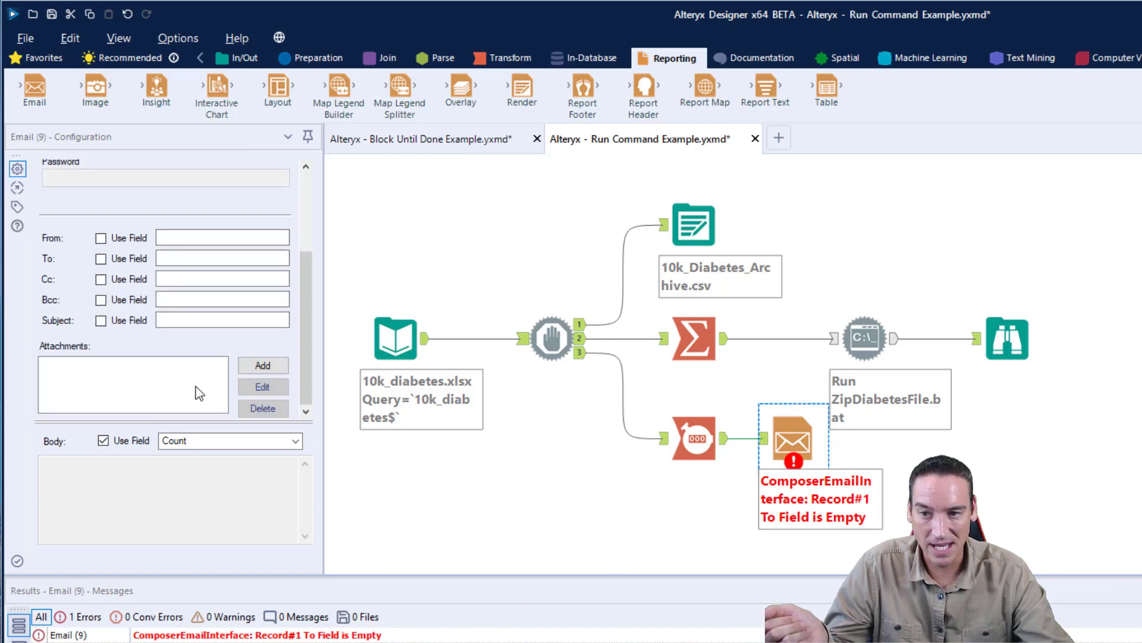
mouse_move(563, 404)
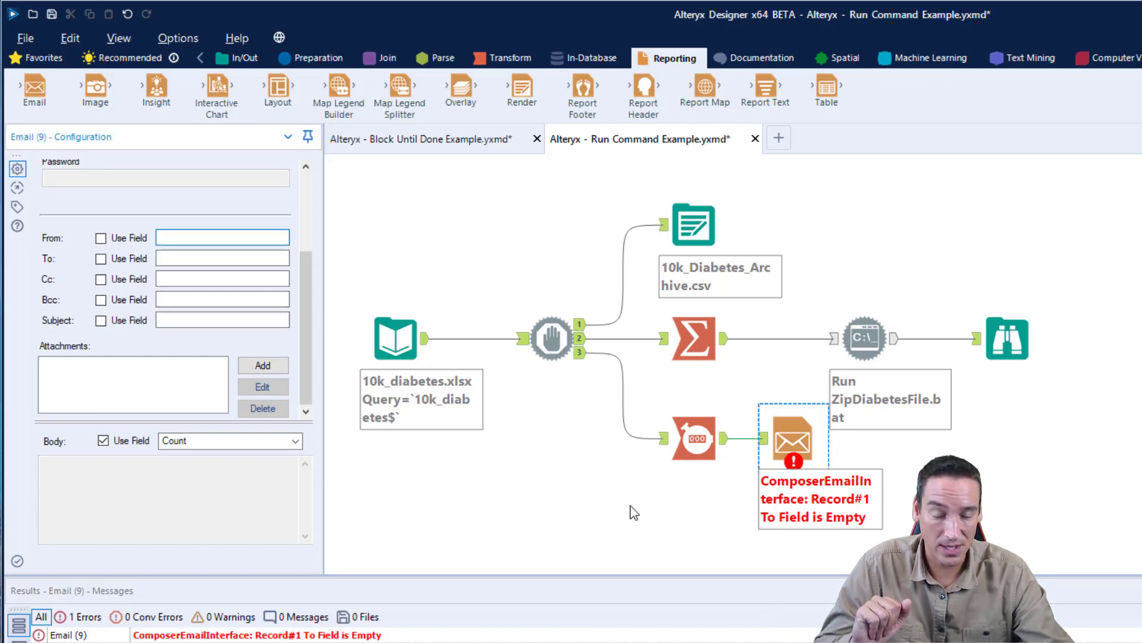
mouse_move(621, 471)
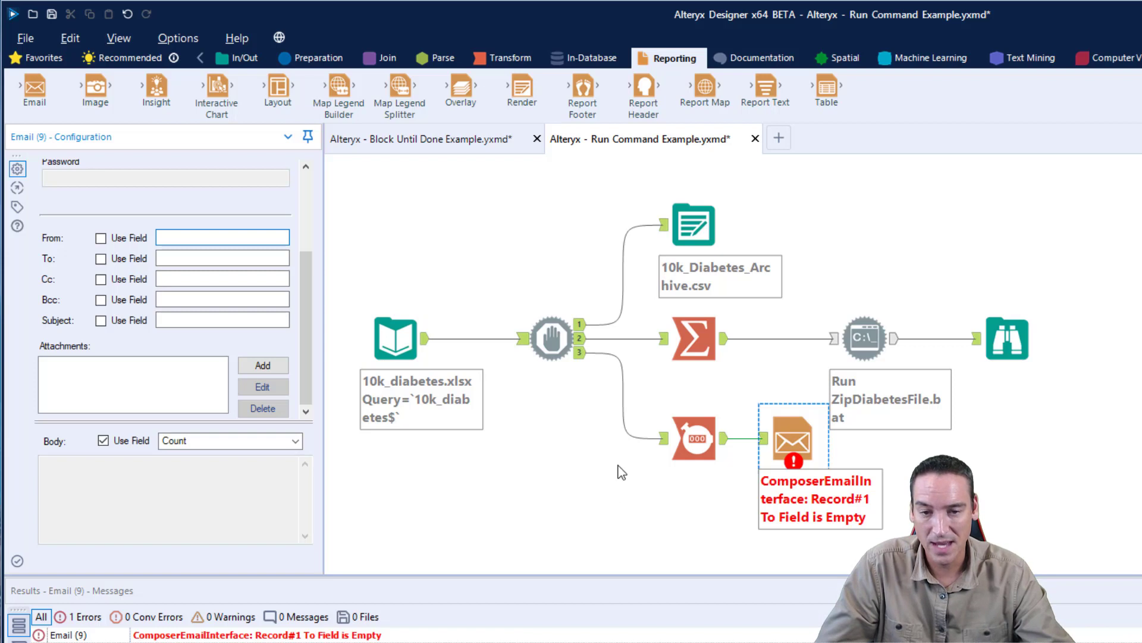